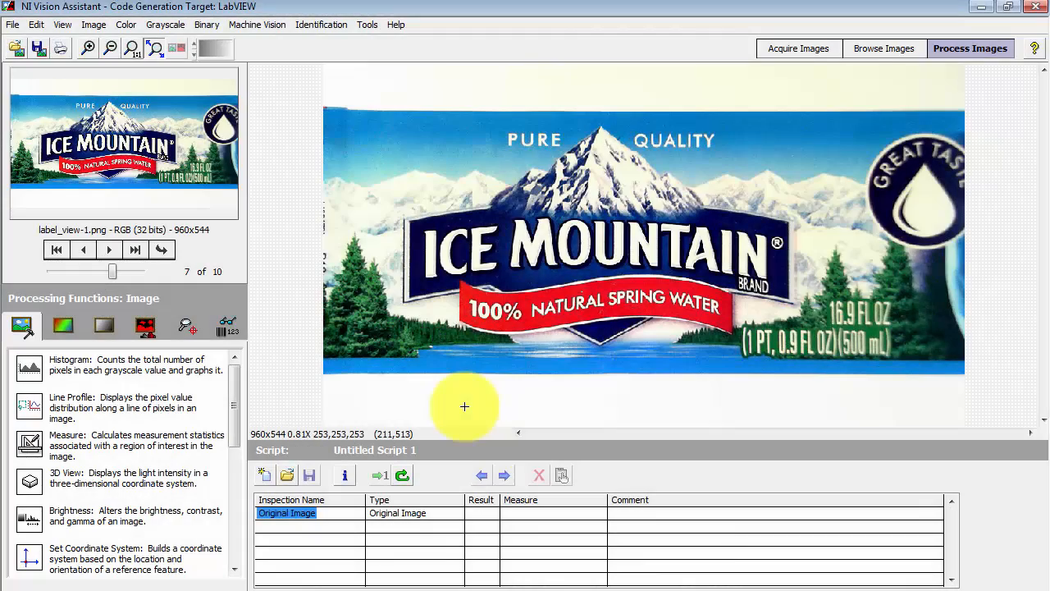
pyautogui.moveTo(505, 151)
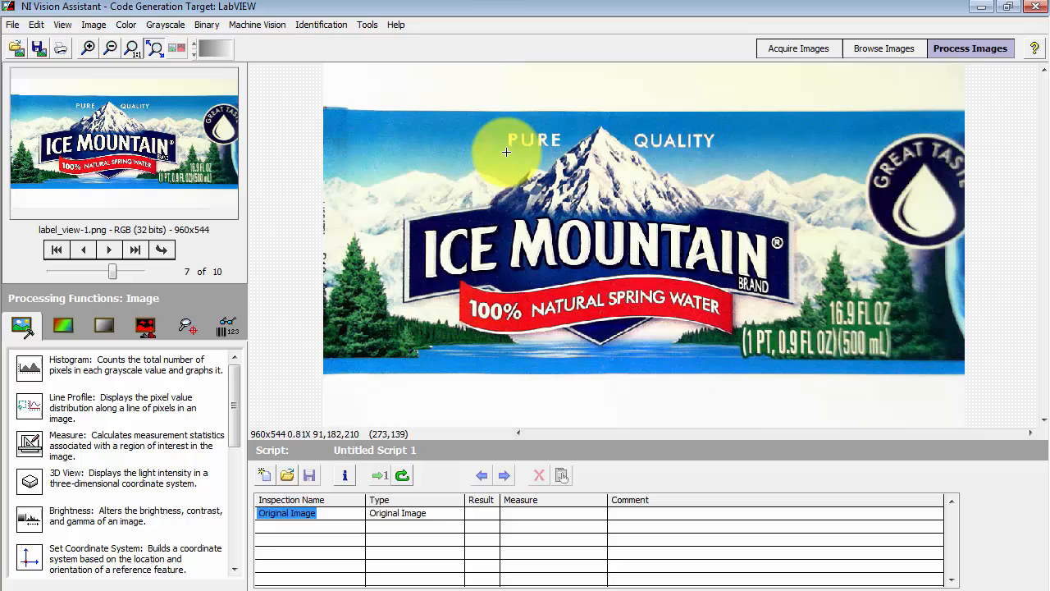
pyautogui.moveTo(495, 123)
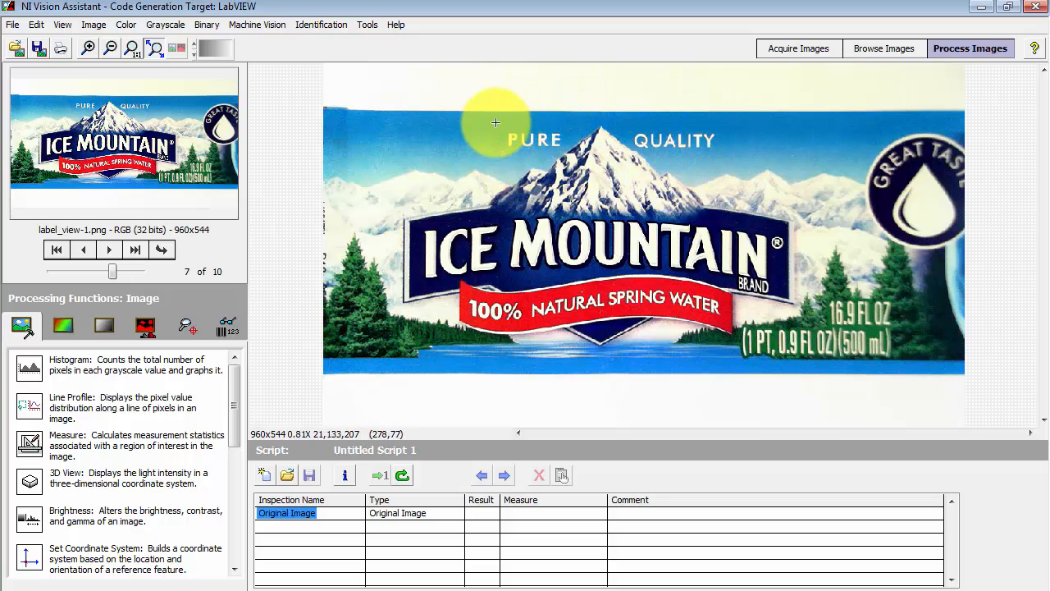
pyautogui.moveTo(752, 151)
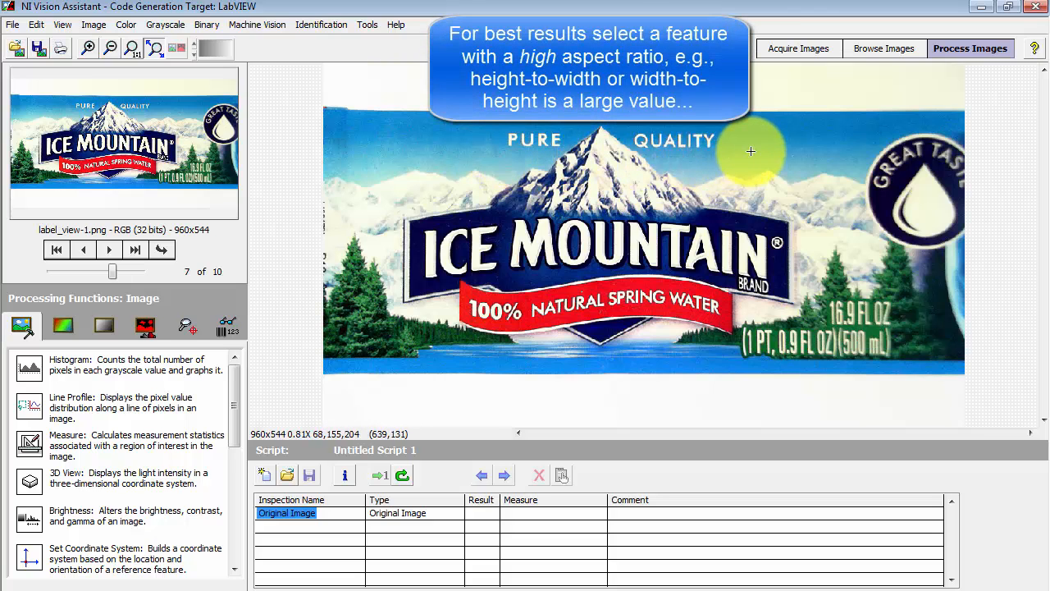
pyautogui.moveTo(749, 151)
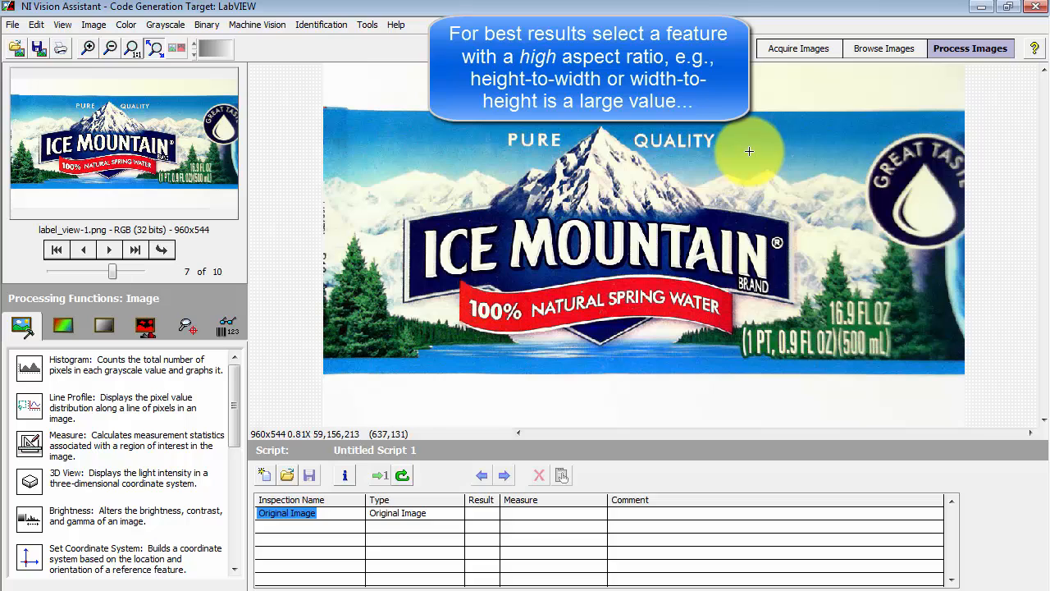
# - Attempt Geometric Matching from the Machine Vision palette and dismiss the Invalid Image Type warning
pyautogui.click(187, 327)
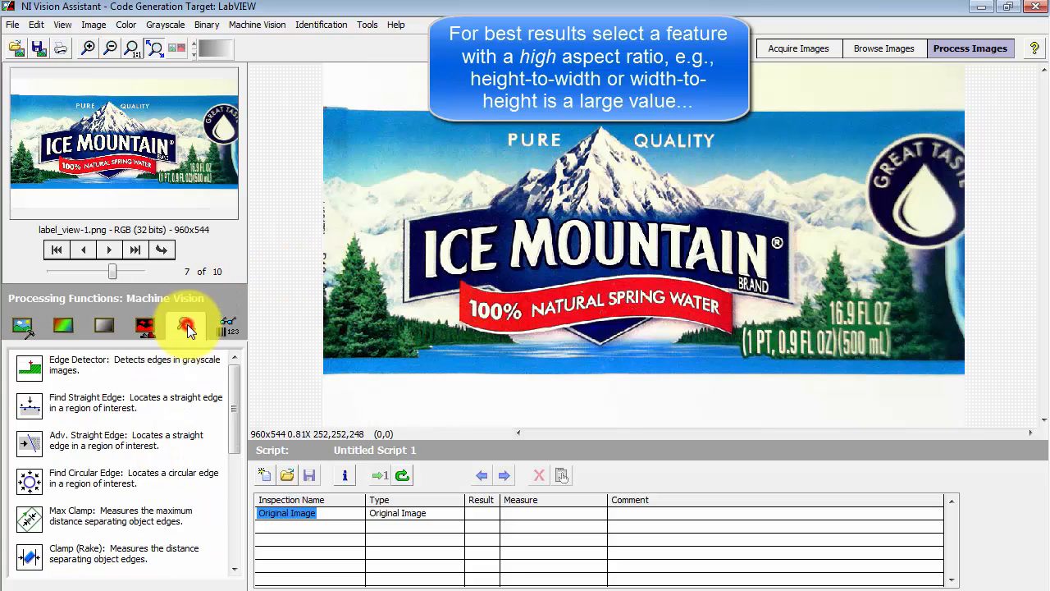
pyautogui.scroll(-3)
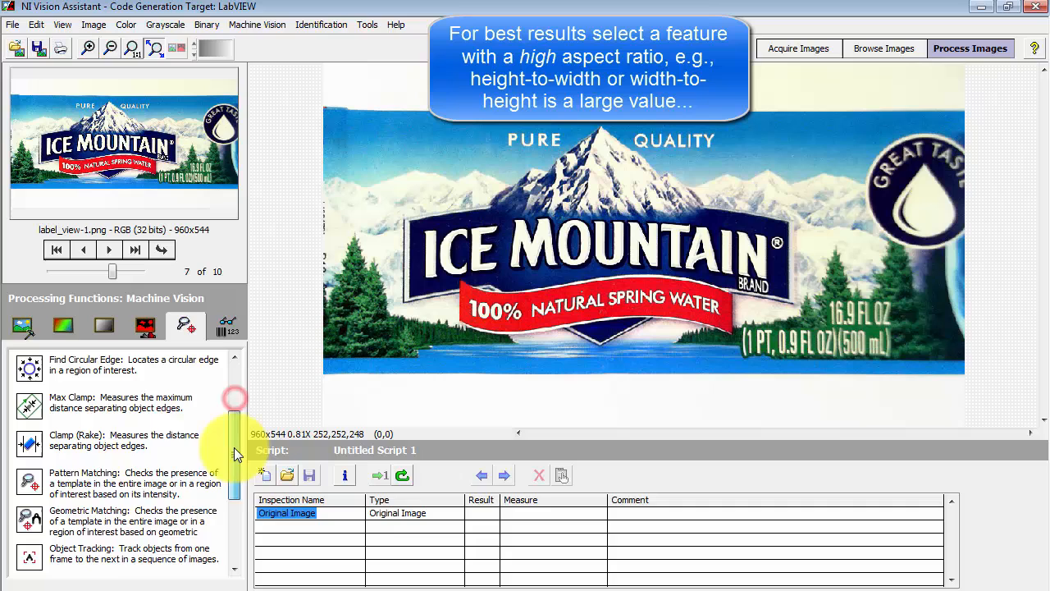
pyautogui.scroll(-3)
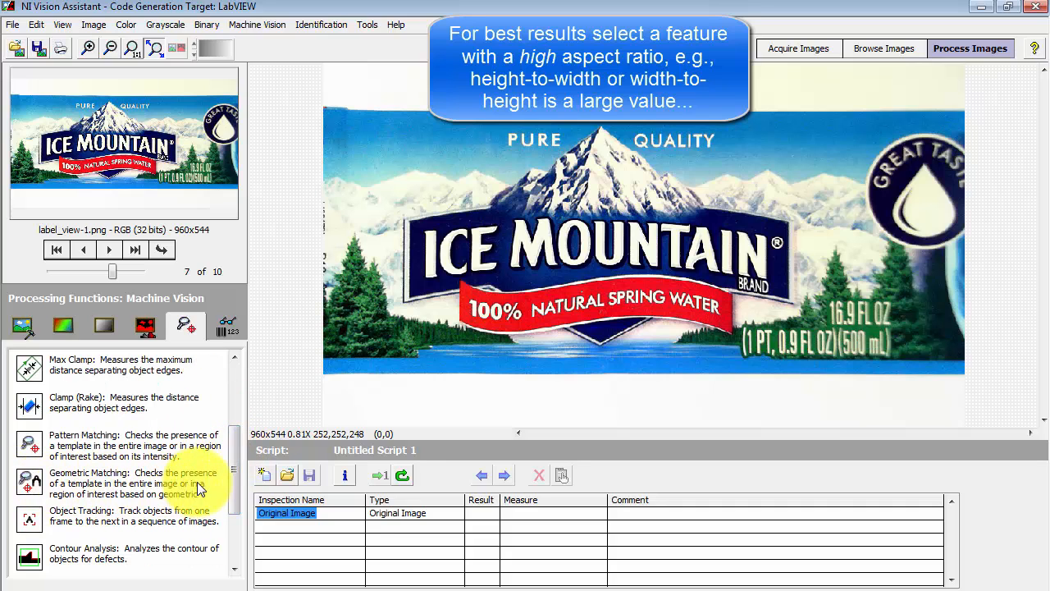
pyautogui.doubleClick(29, 482)
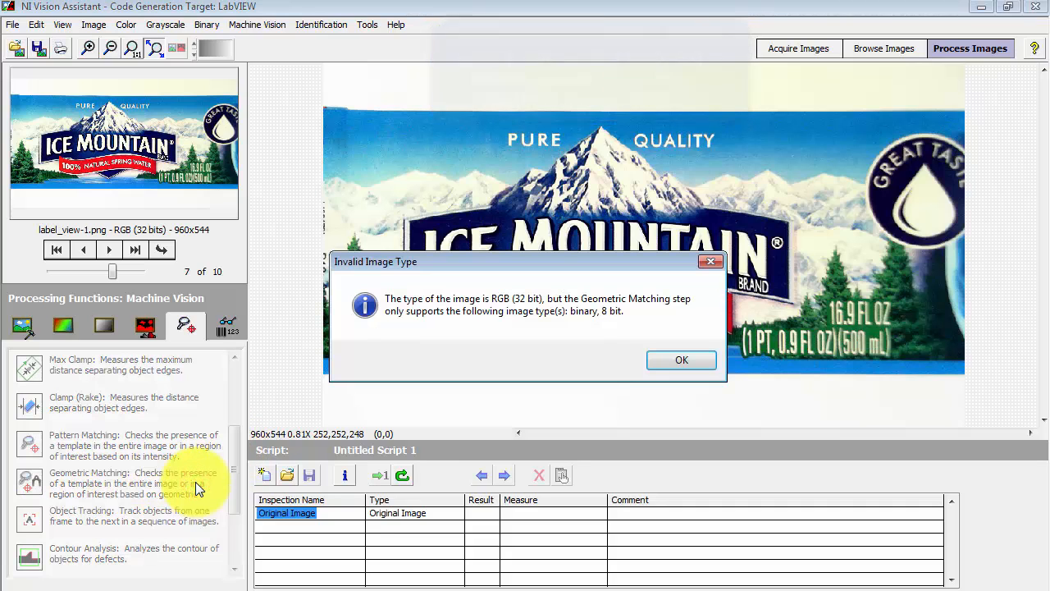
pyautogui.moveTo(637, 328)
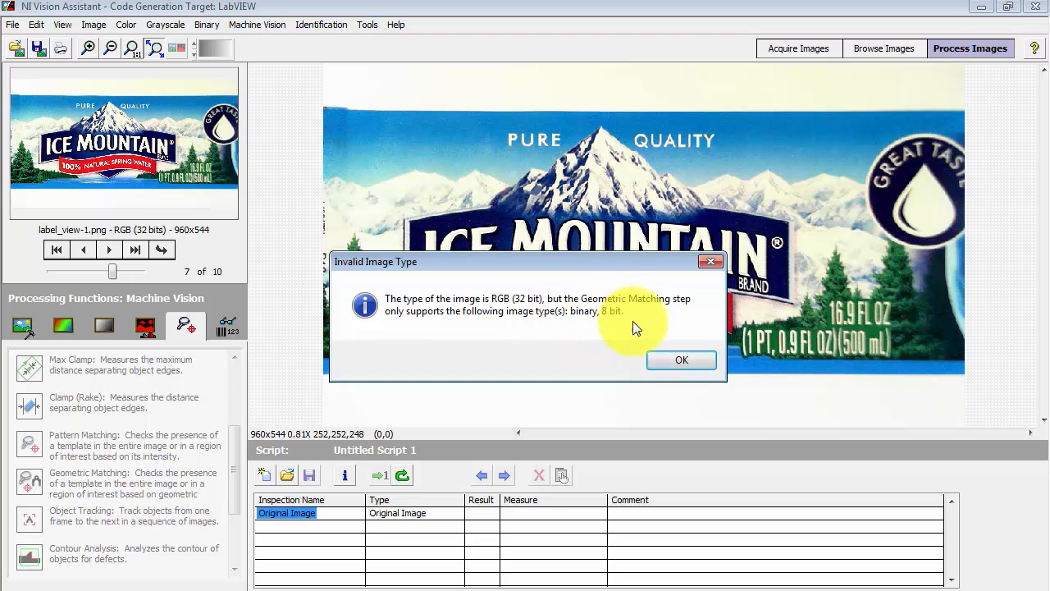
pyautogui.click(681, 360)
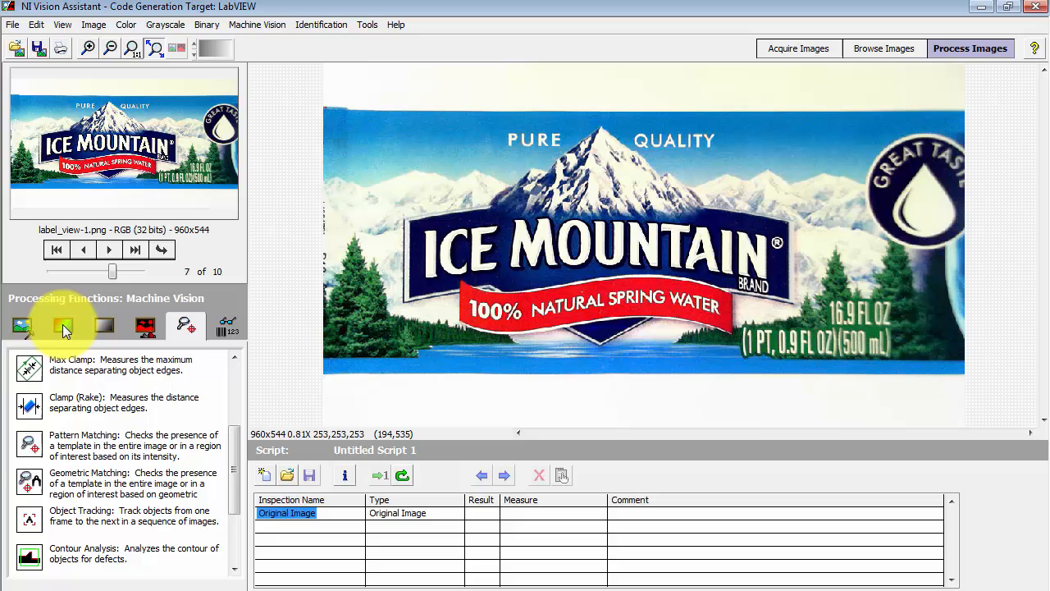
# - Add a Color Plane Extraction of the HSL Luminance plane named 'convert to grayscale'
pyautogui.click(62, 325)
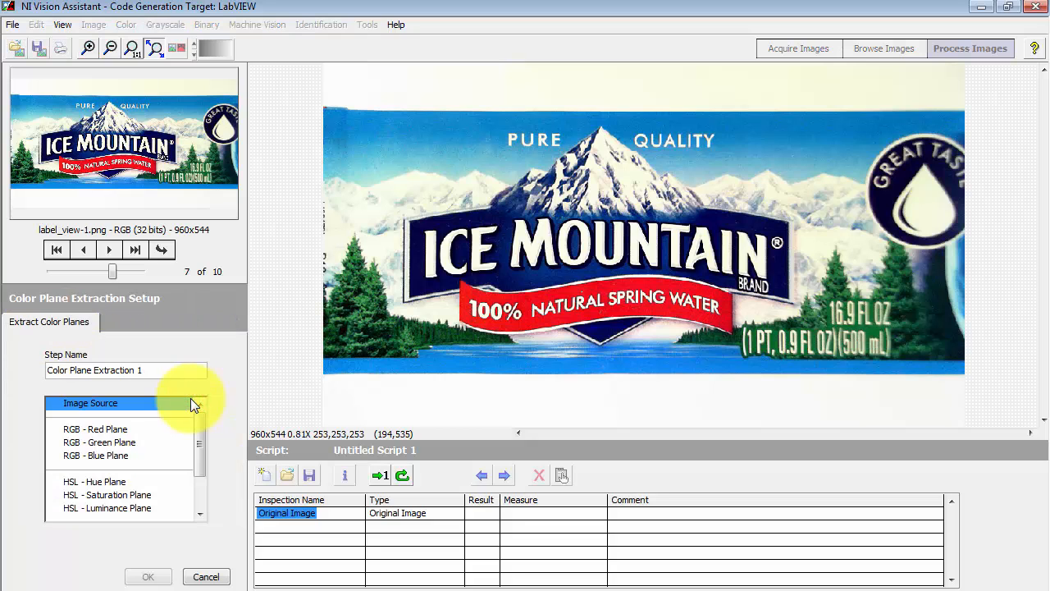
pyautogui.click(107, 509)
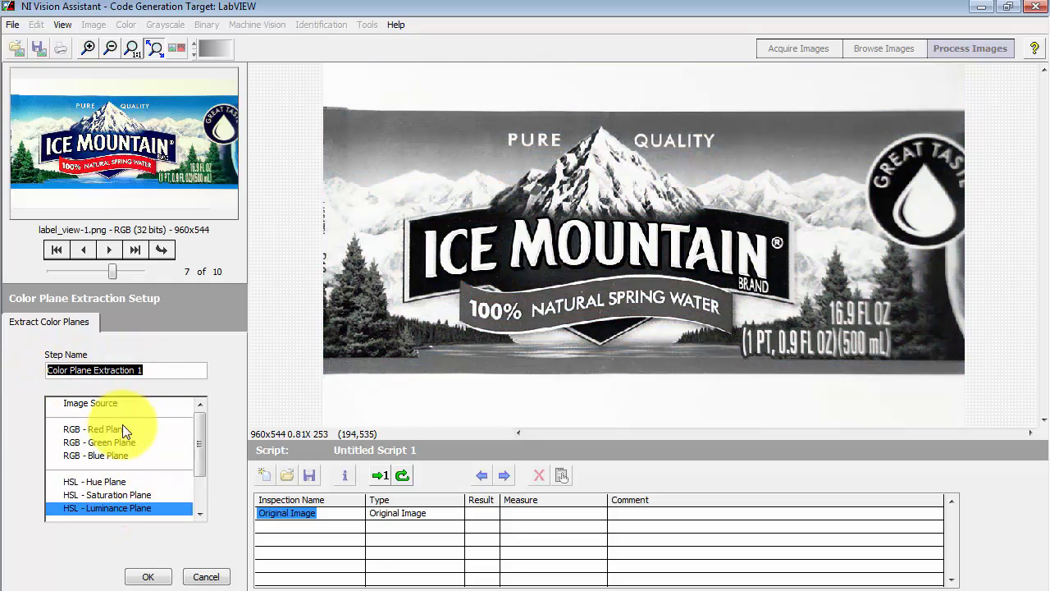
pyautogui.write('convert to g')
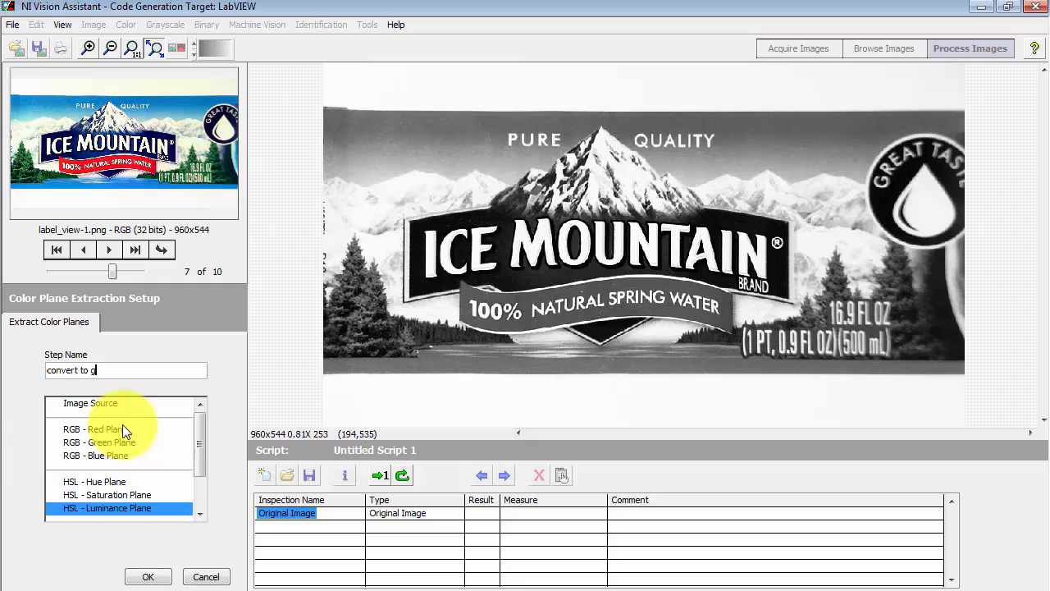
pyautogui.write('rayscale')
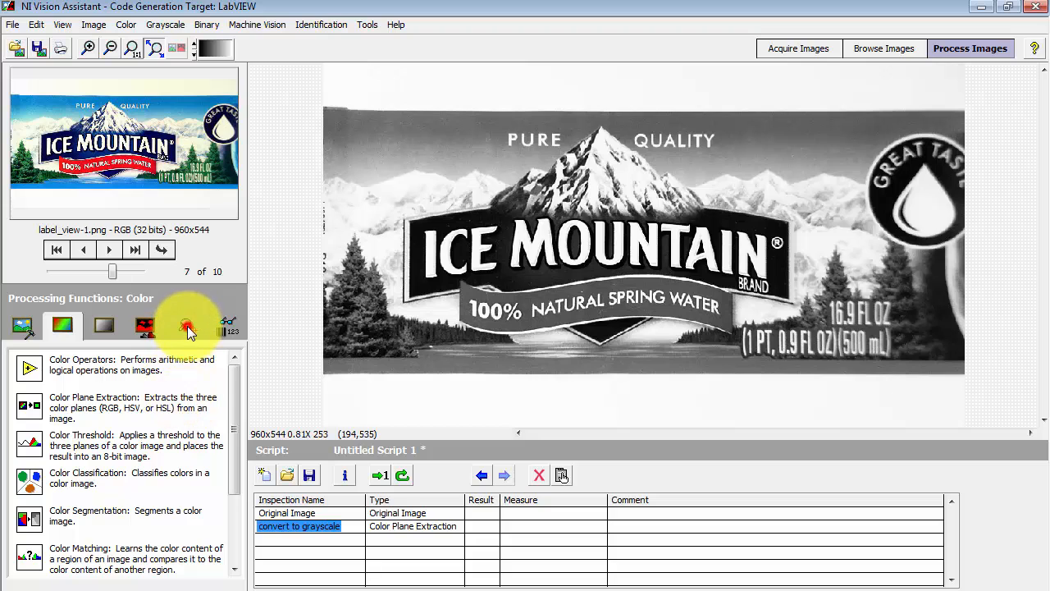
# - Start a new geometric matching template with a rectangle around the PURE QUALITY text, zoomed in
pyautogui.click(185, 325)
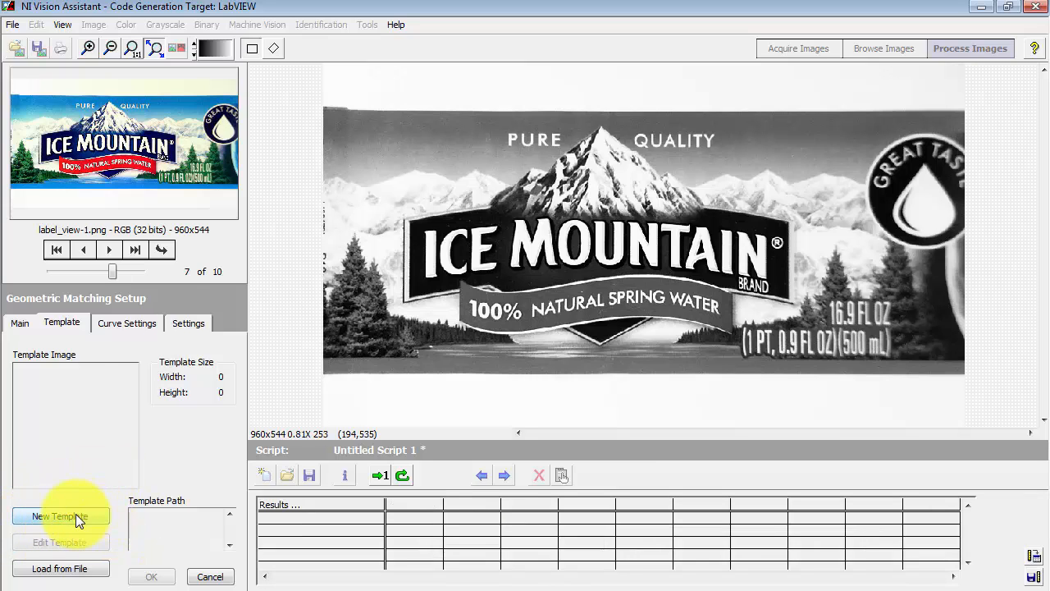
pyautogui.click(59, 516)
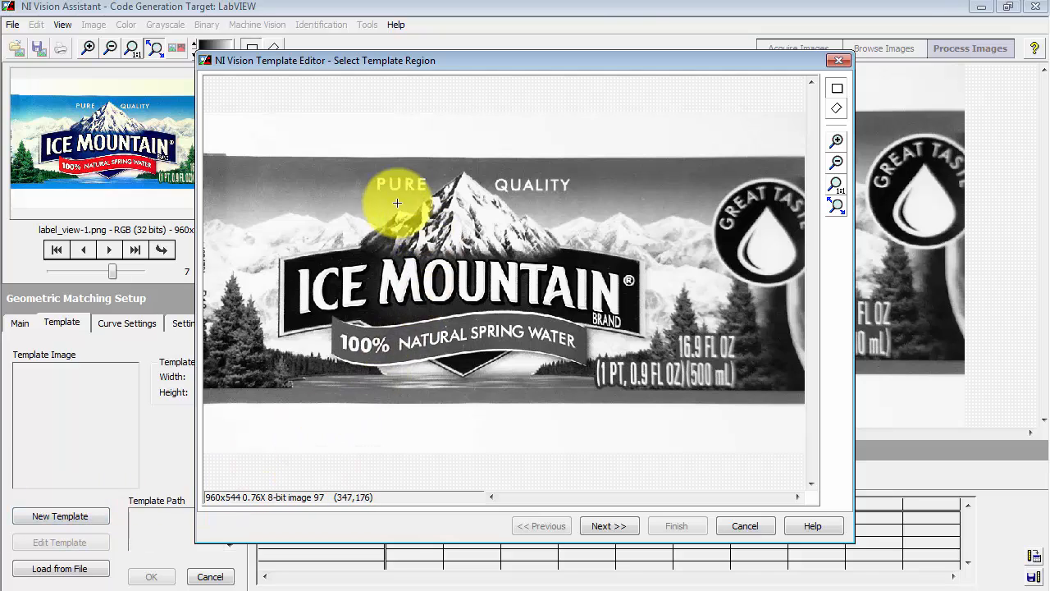
pyautogui.moveTo(370, 172)
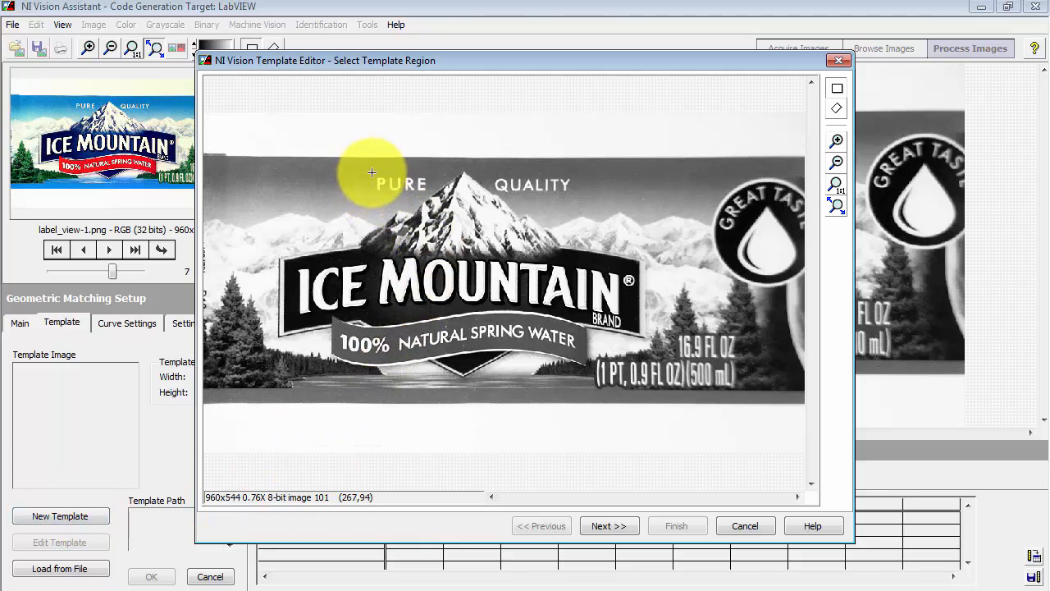
pyautogui.moveTo(371, 172); pyautogui.dragTo(402, 184)
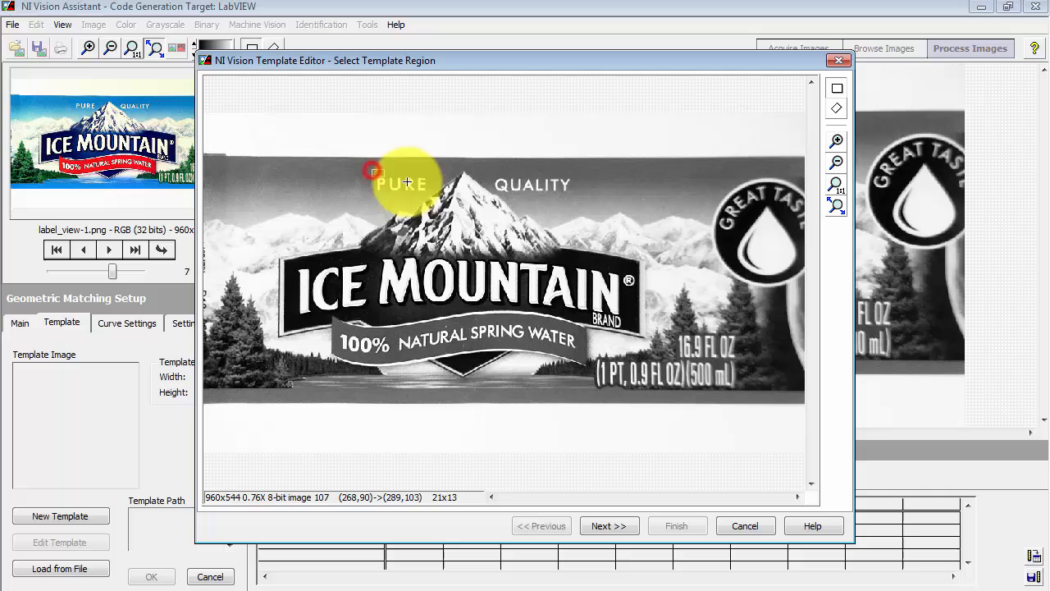
pyautogui.moveTo(374, 172); pyautogui.dragTo(574, 197)
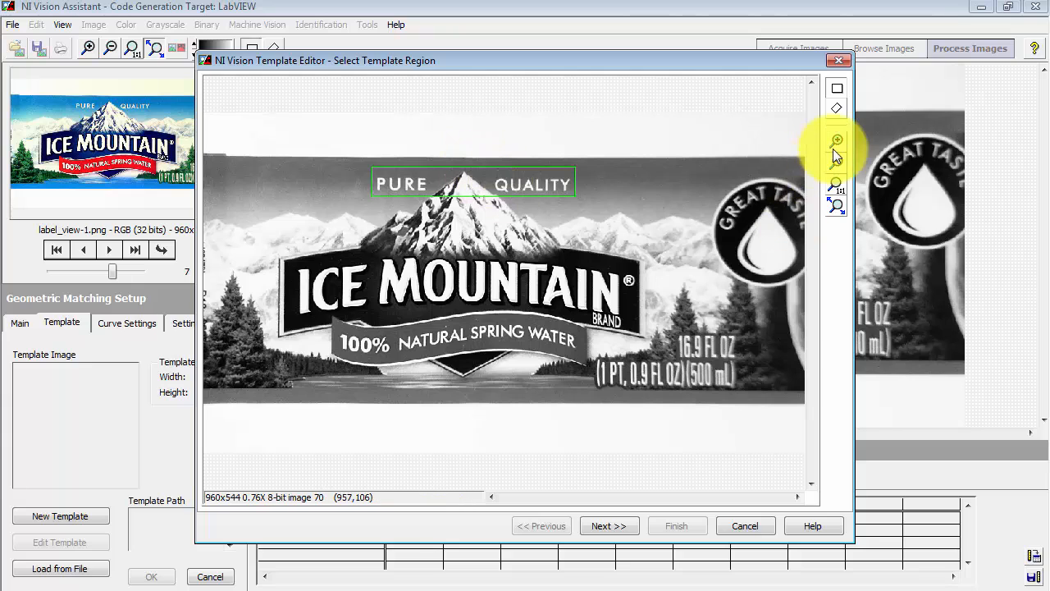
pyautogui.click(835, 141)
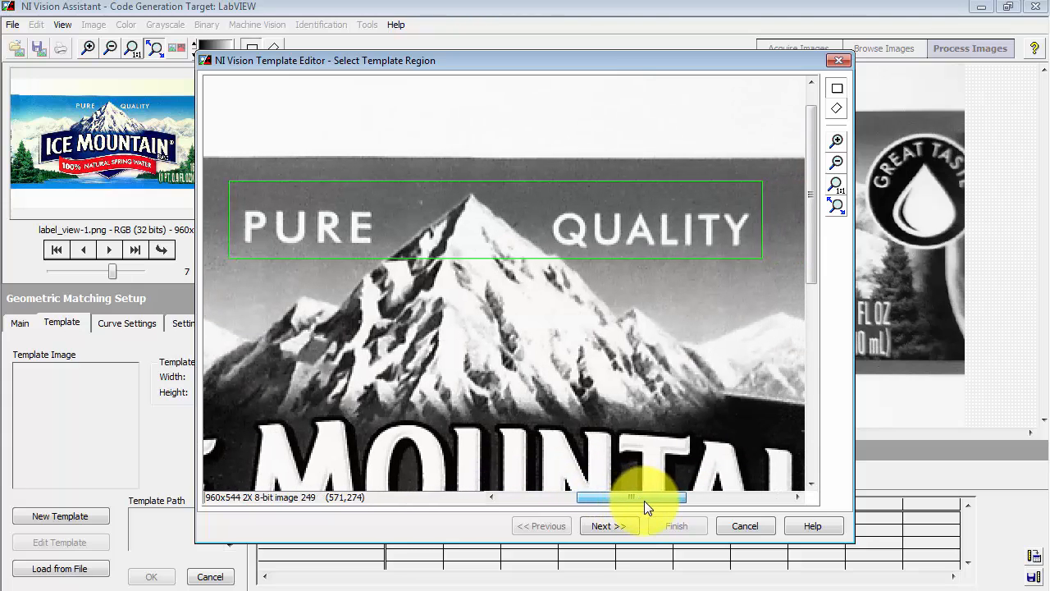
# - On Define Curves, try Uniform Regions extraction and return Extraction Mode to Normal
pyautogui.click(607, 525)
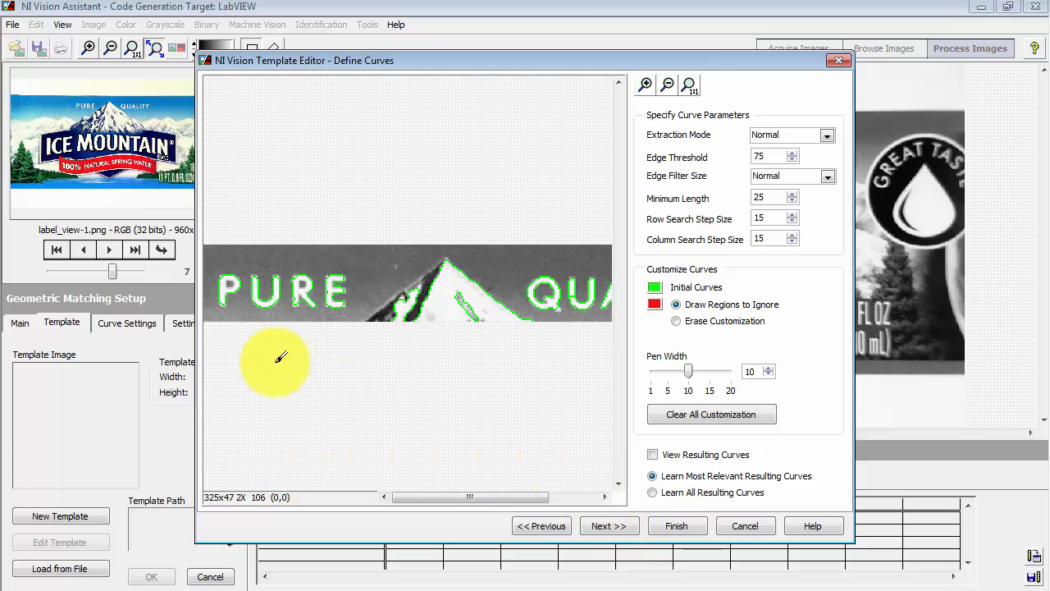
pyautogui.moveTo(353, 287)
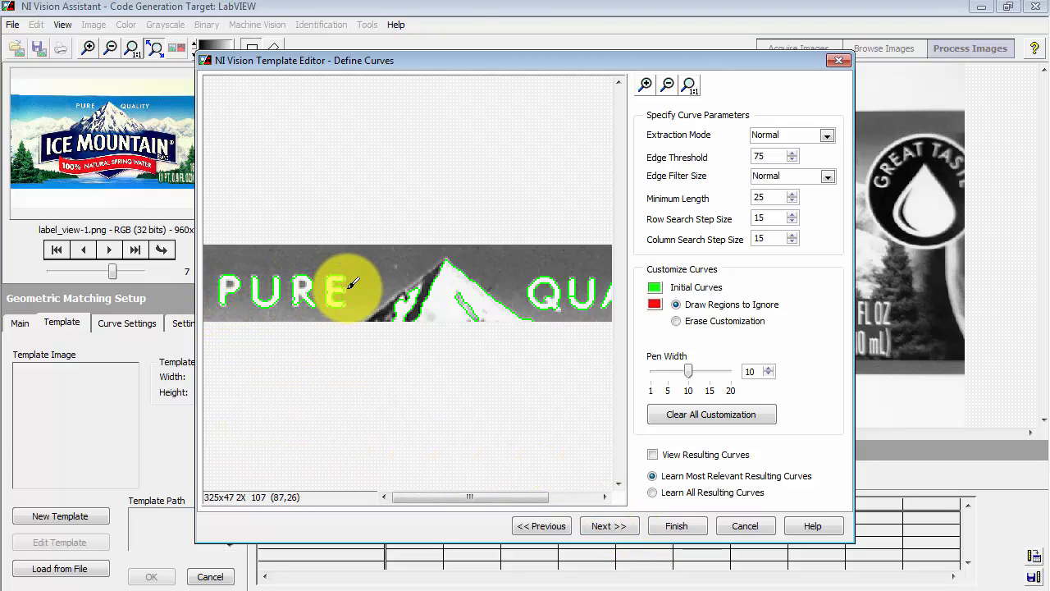
pyautogui.moveTo(495, 285)
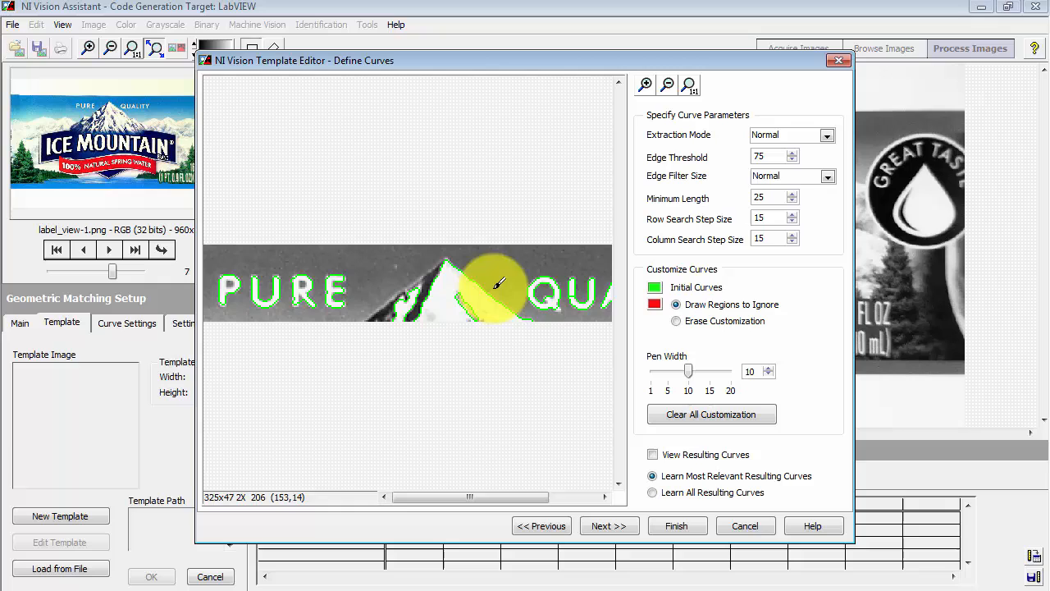
pyautogui.moveTo(469, 497); pyautogui.dragTo(519, 497)
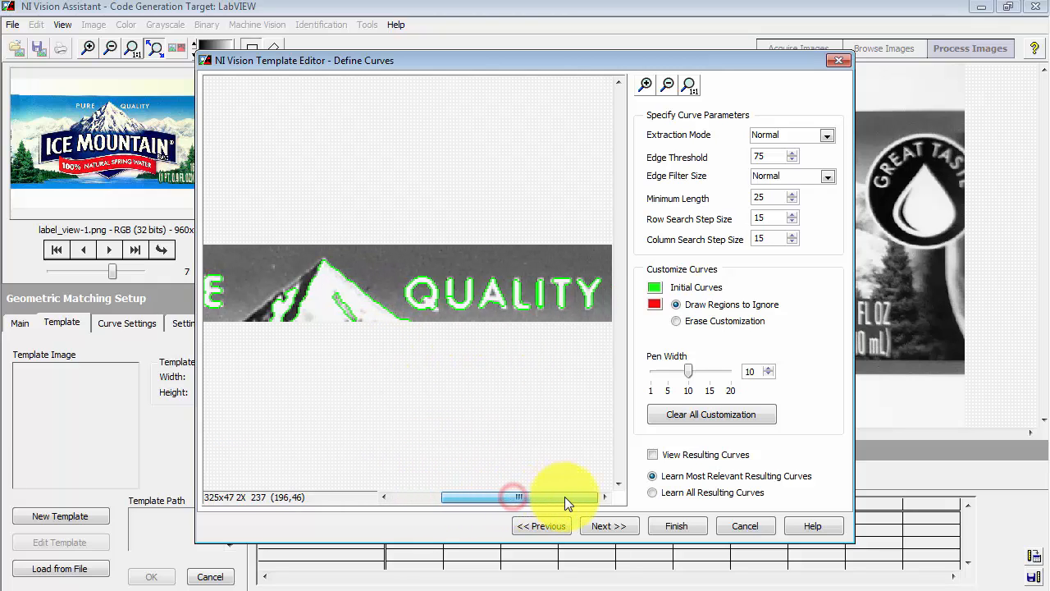
pyautogui.moveTo(517, 495); pyautogui.dragTo(468, 495)
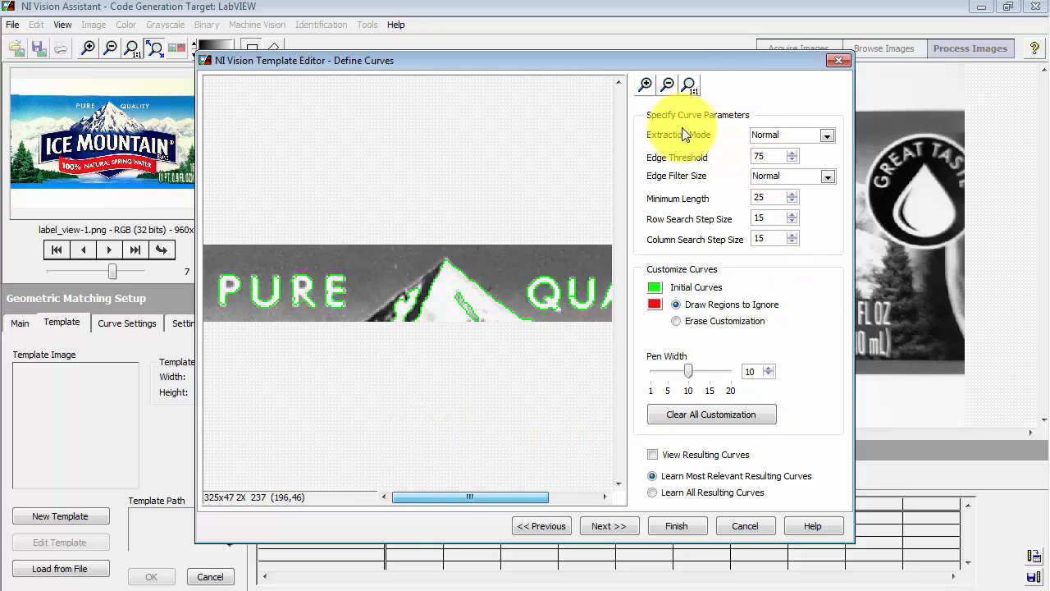
pyautogui.moveTo(835, 131)
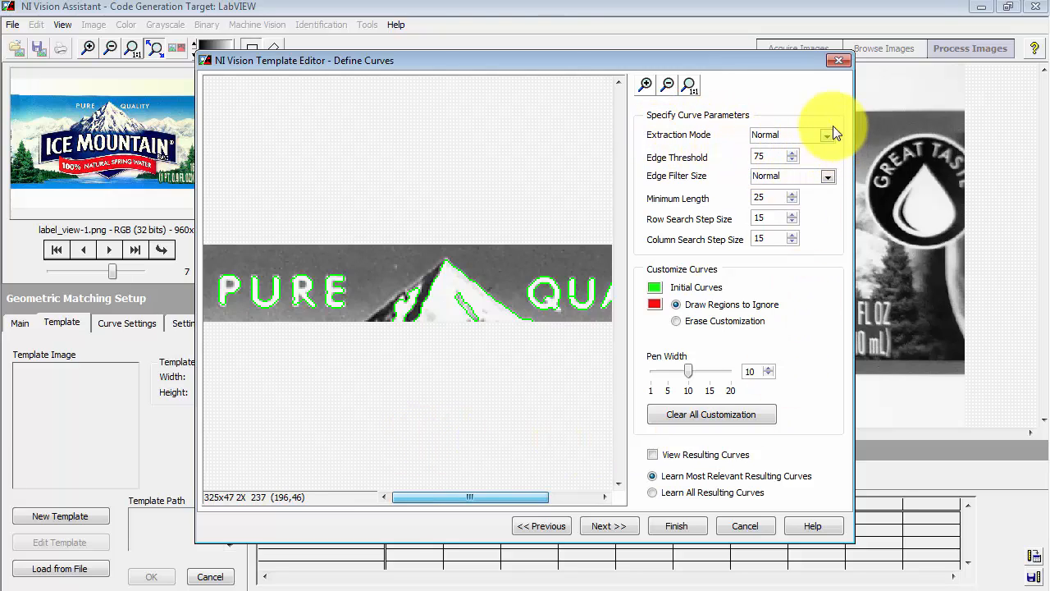
pyautogui.click(827, 135)
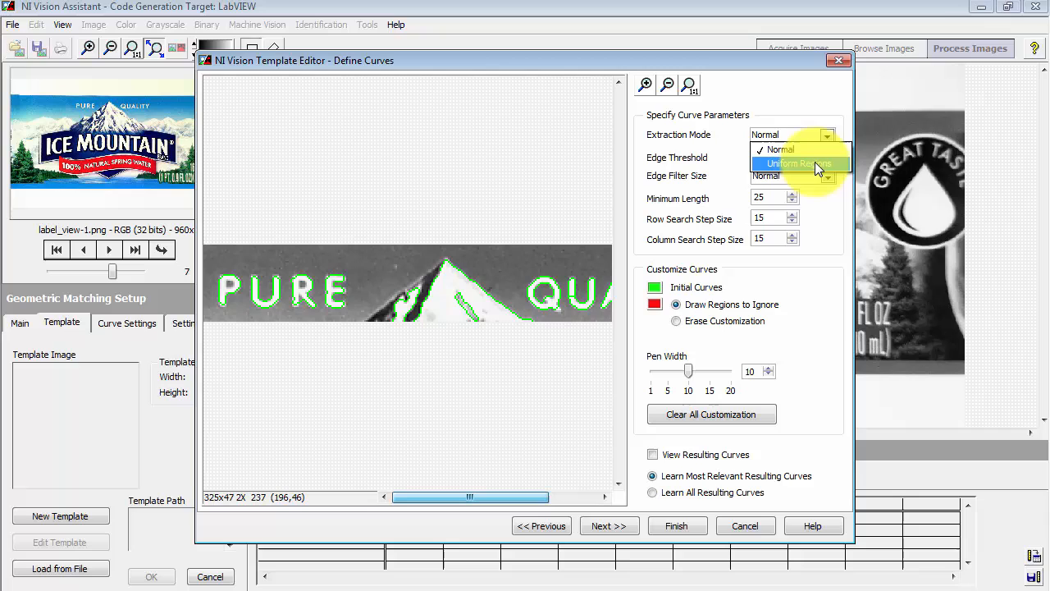
pyautogui.click(799, 164)
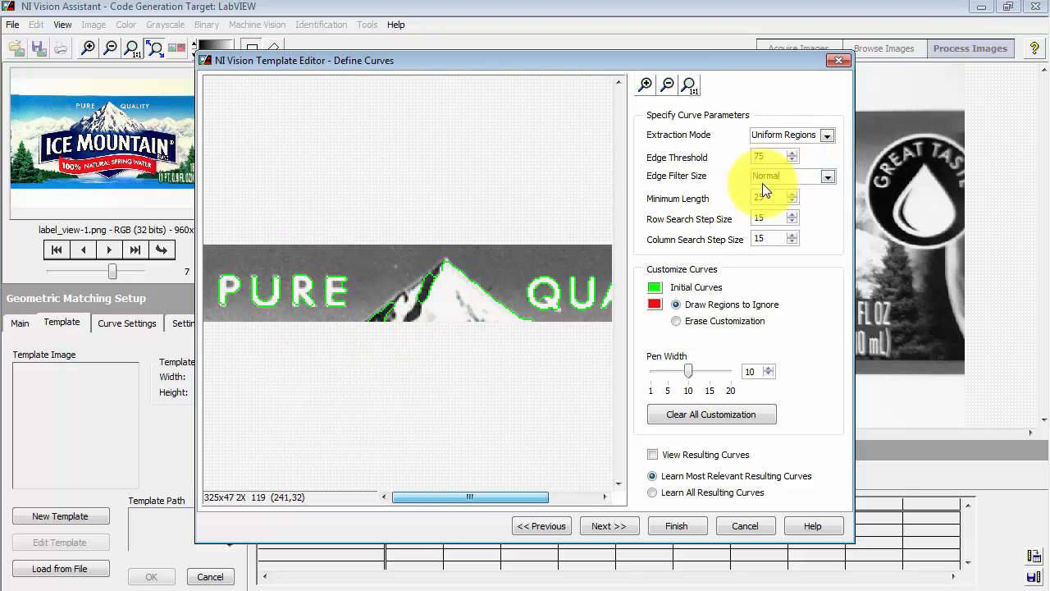
pyautogui.click(827, 135)
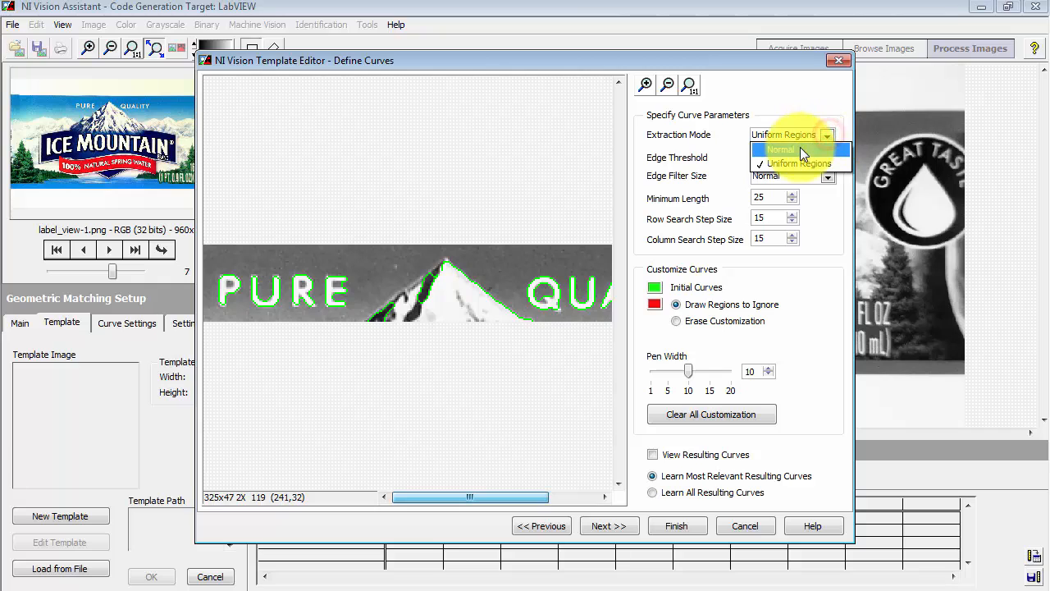
pyautogui.click(781, 149)
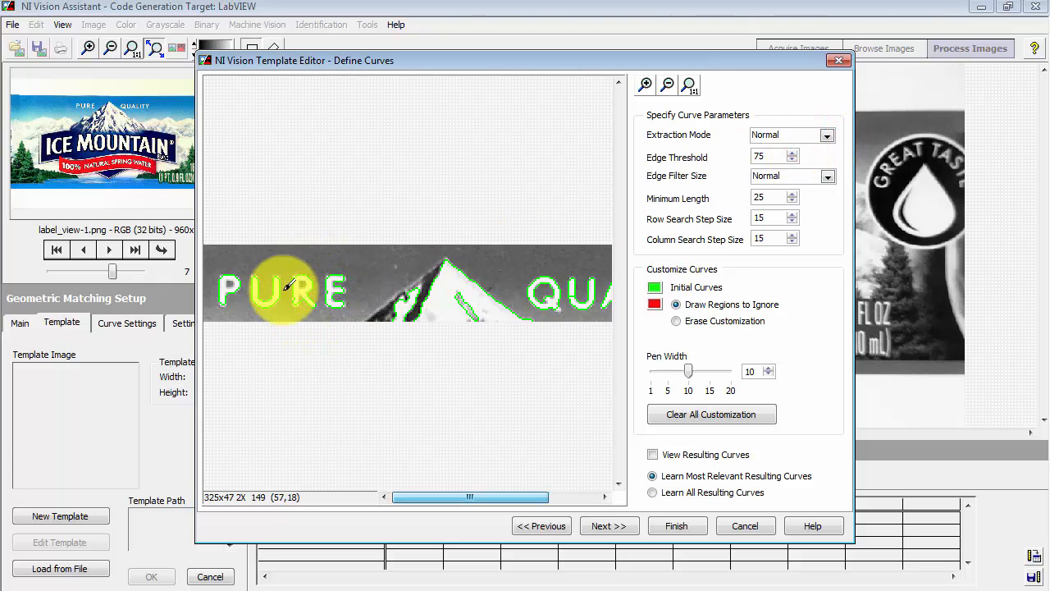
pyautogui.moveTo(517, 368)
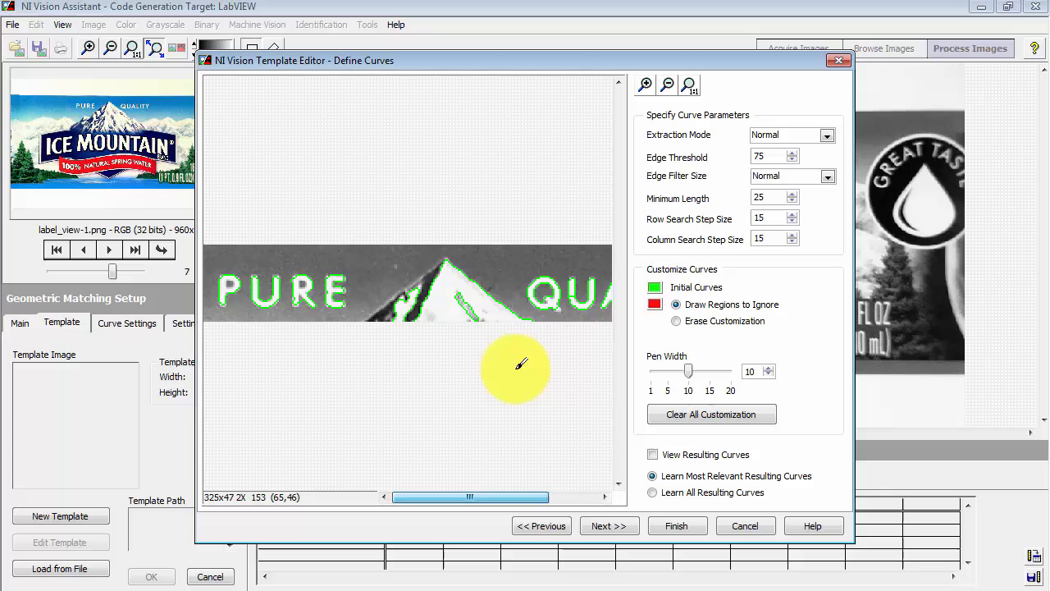
pyautogui.moveTo(746, 168)
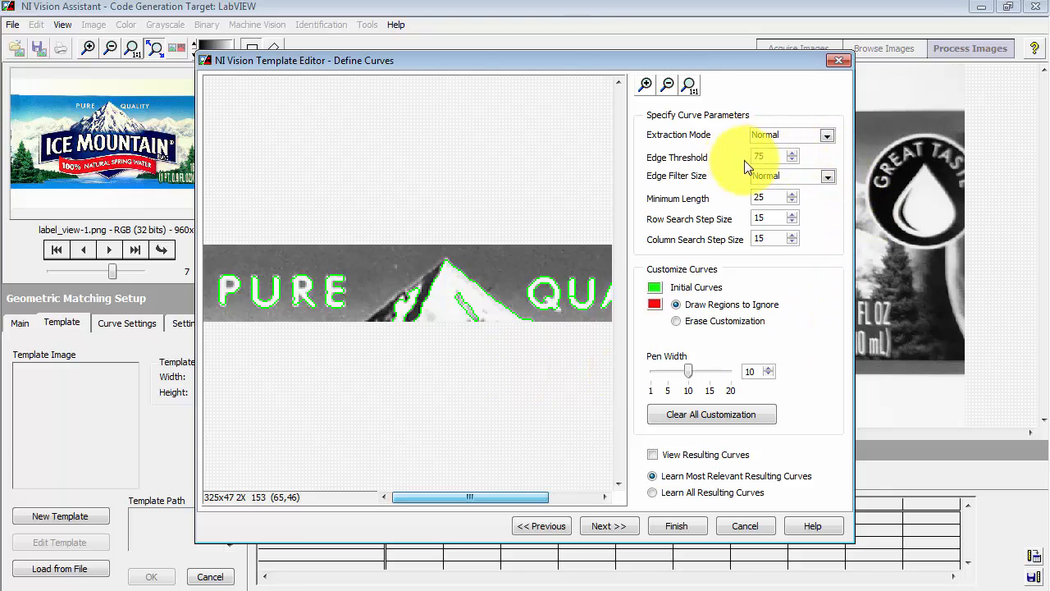
pyautogui.moveTo(808, 189)
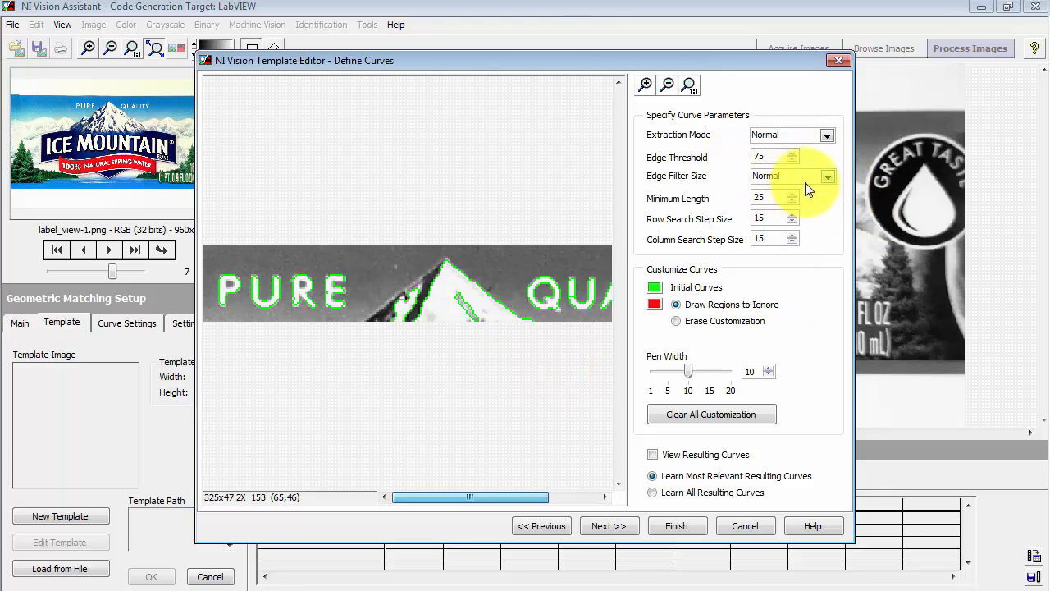
# - Try the Fine edge filter size, then set Edge Filter Size back to Normal
pyautogui.click(827, 176)
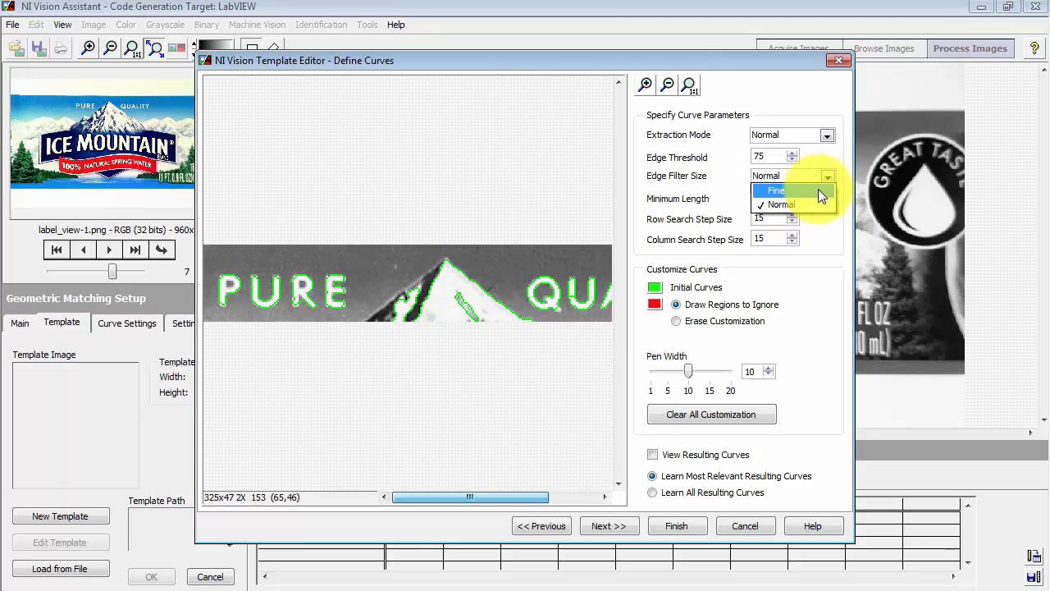
pyautogui.click(774, 190)
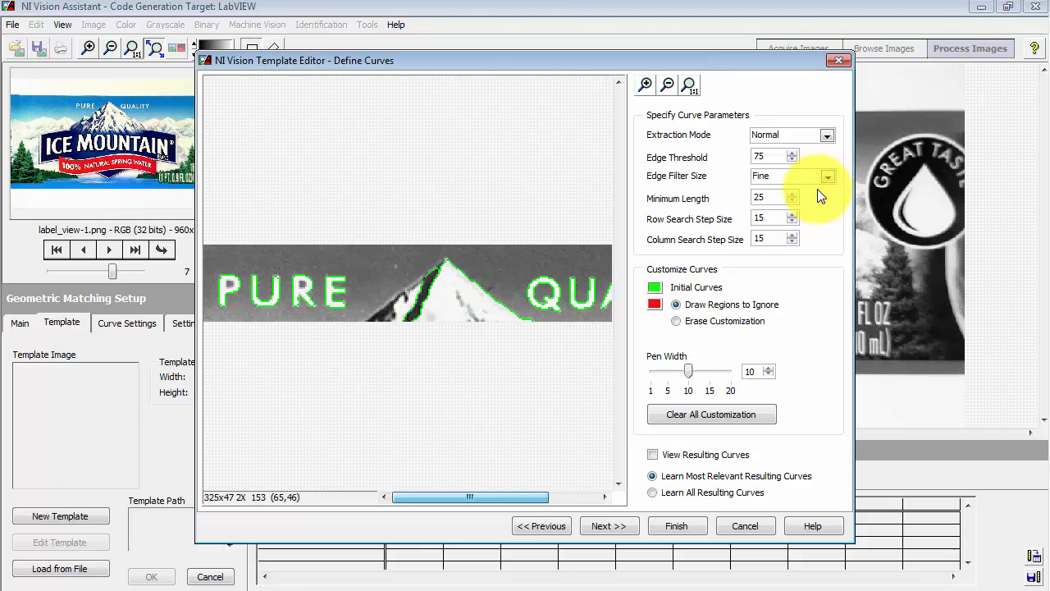
pyautogui.click(827, 176)
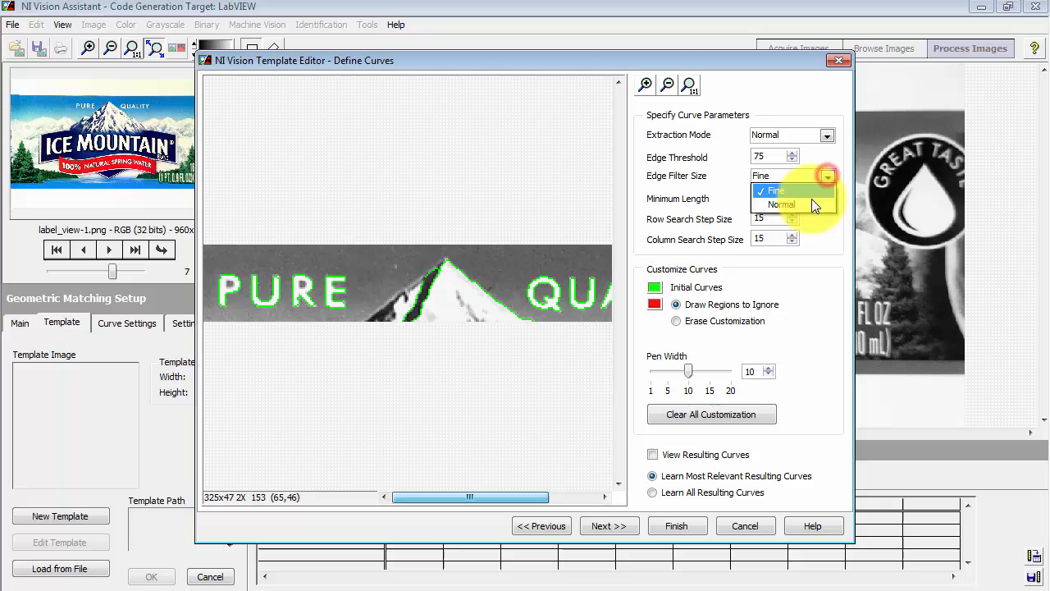
pyautogui.click(781, 204)
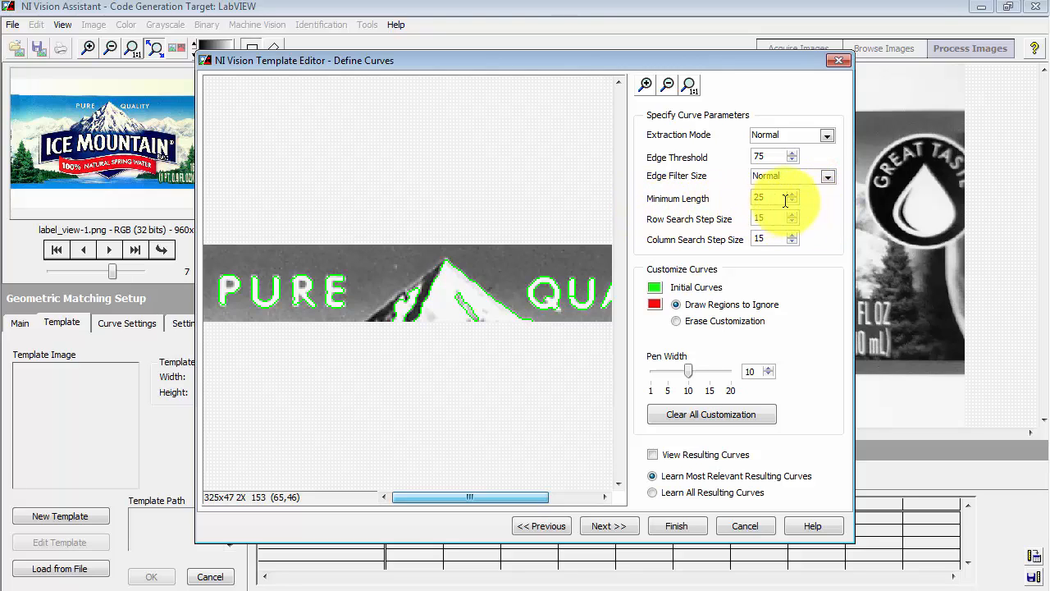
pyautogui.tripleClick(771, 197)
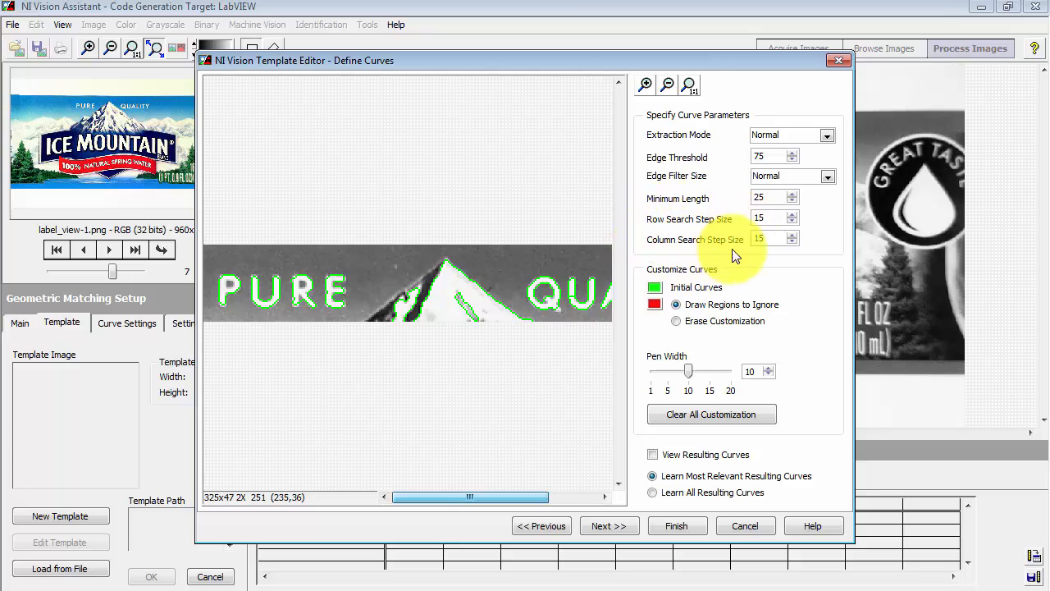
pyautogui.moveTo(812, 252)
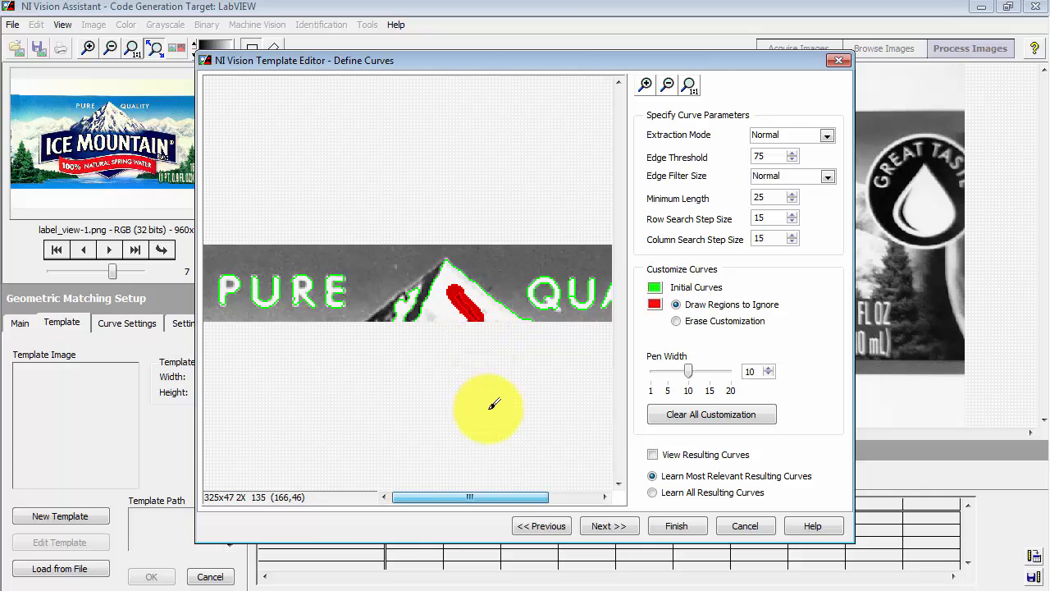
pyautogui.moveTo(722, 443)
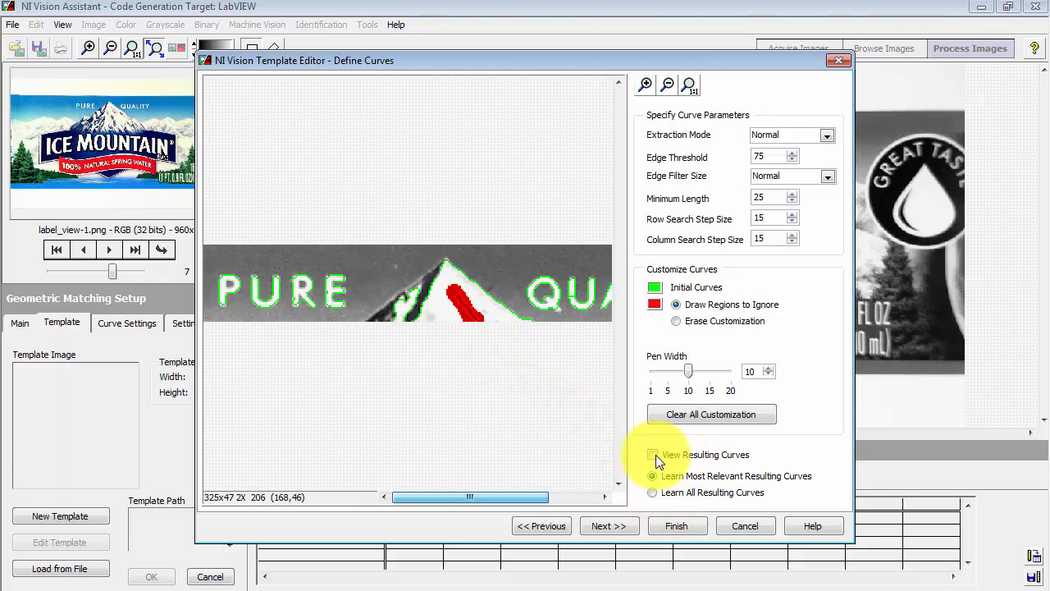
# - Inspect the resulting template curves, then advance past correlation scoring to Specify Match Offset
pyautogui.click(654, 454)
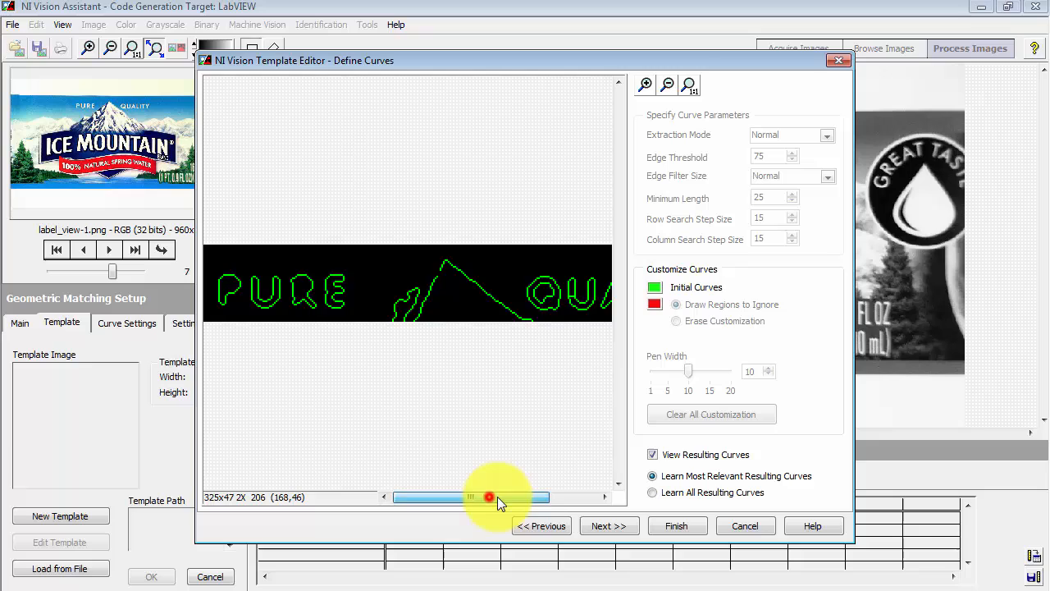
pyautogui.moveTo(489, 496); pyautogui.dragTo(519, 495)
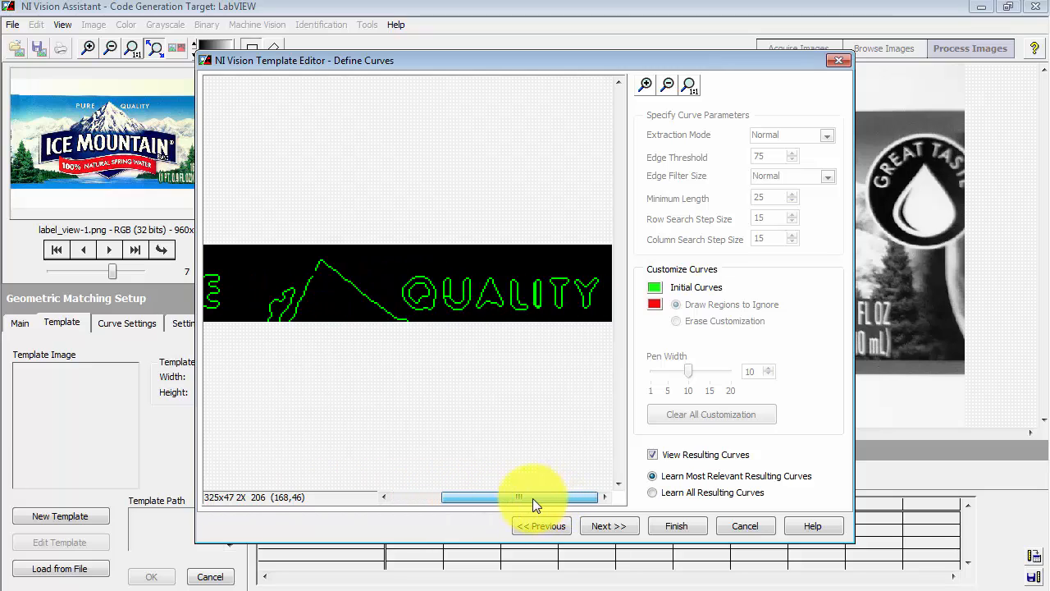
pyautogui.moveTo(519, 498); pyautogui.dragTo(469, 497)
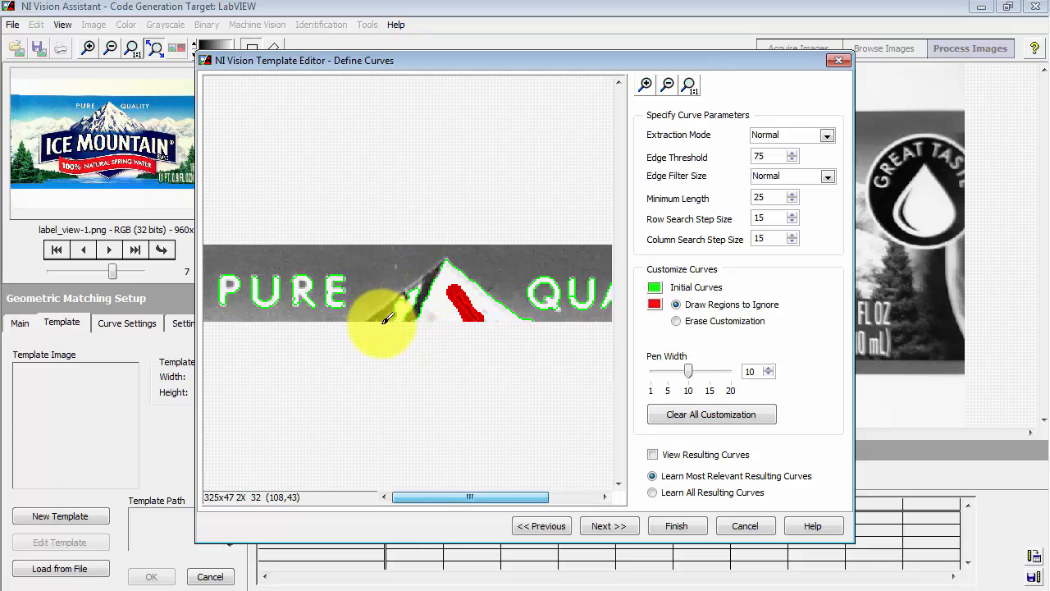
pyautogui.moveTo(427, 364)
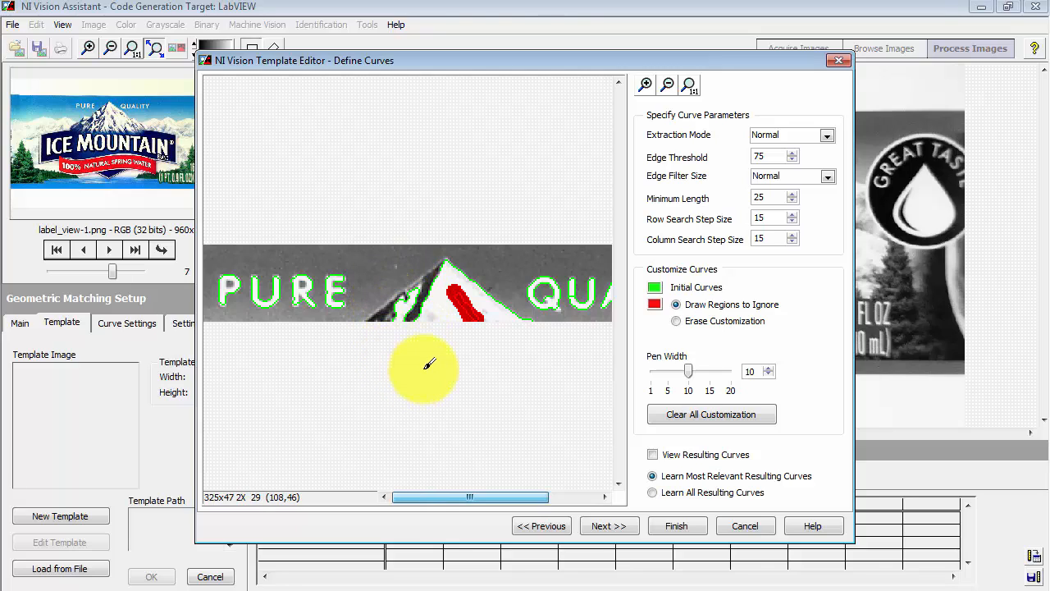
pyautogui.moveTo(608, 526)
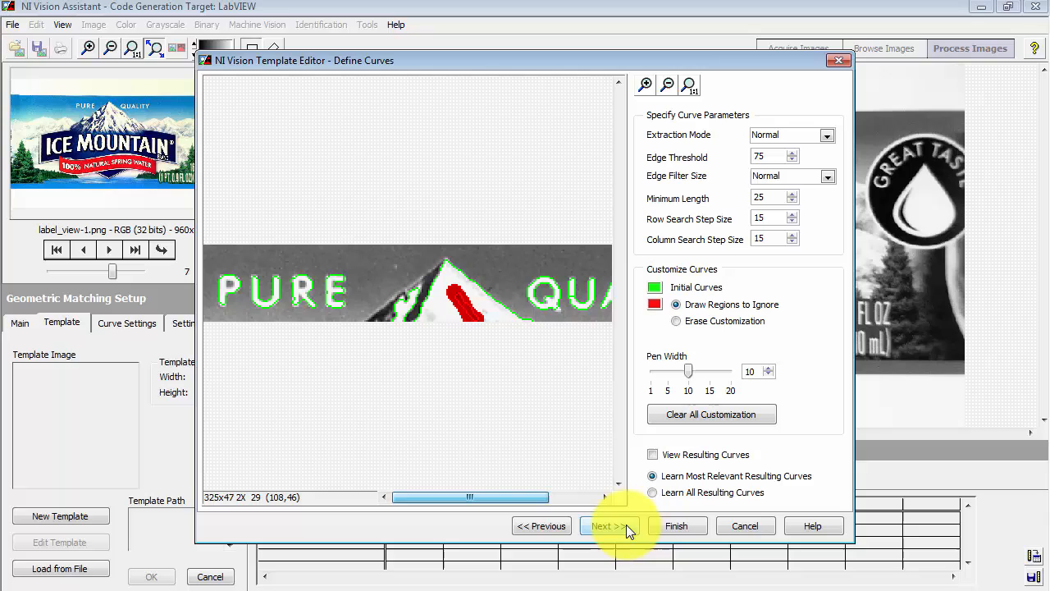
pyautogui.click(607, 525)
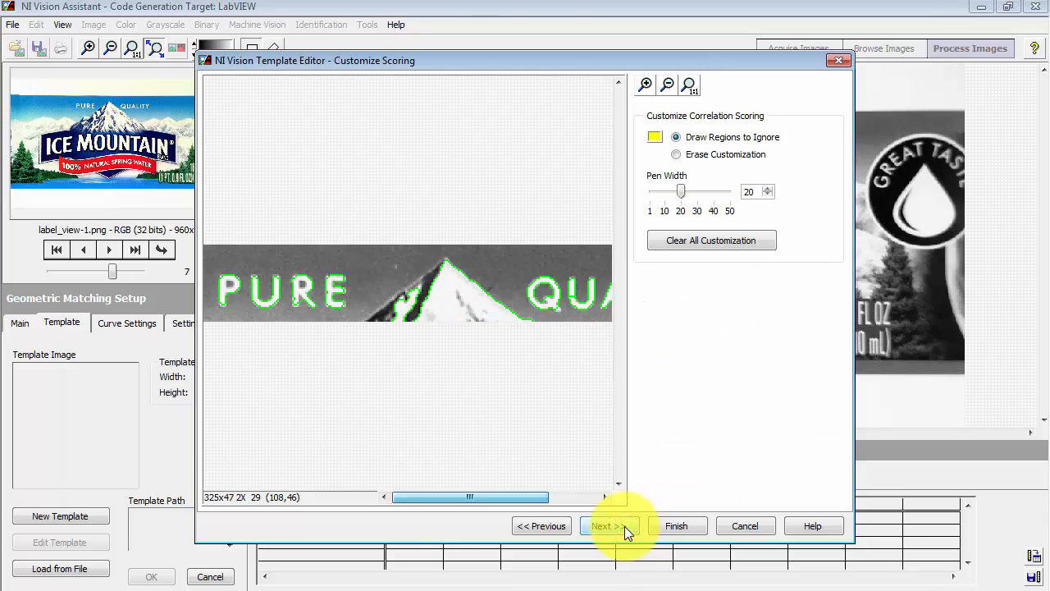
pyautogui.moveTo(715, 402)
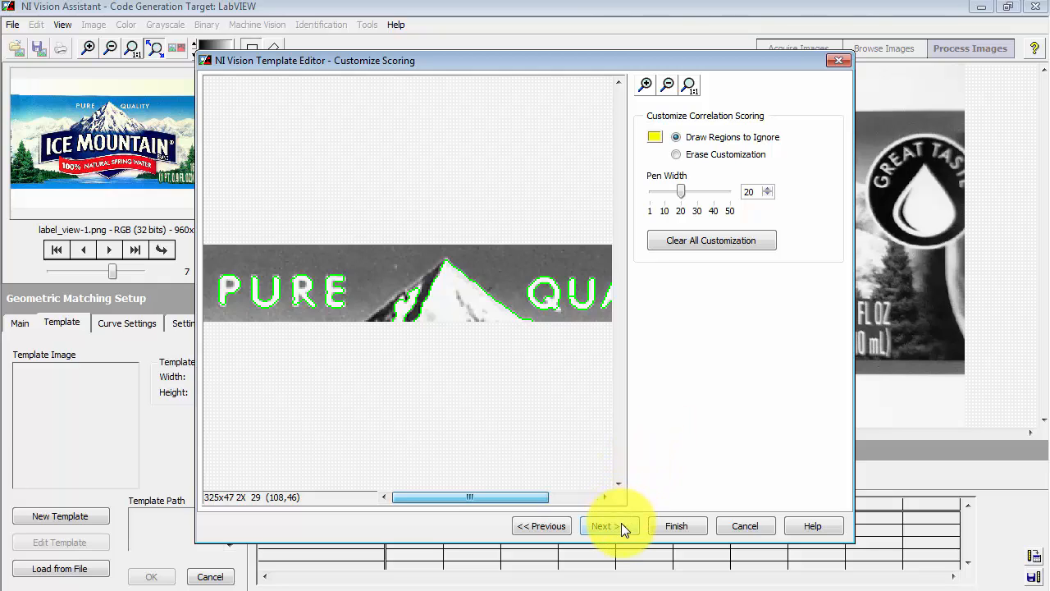
pyautogui.click(606, 526)
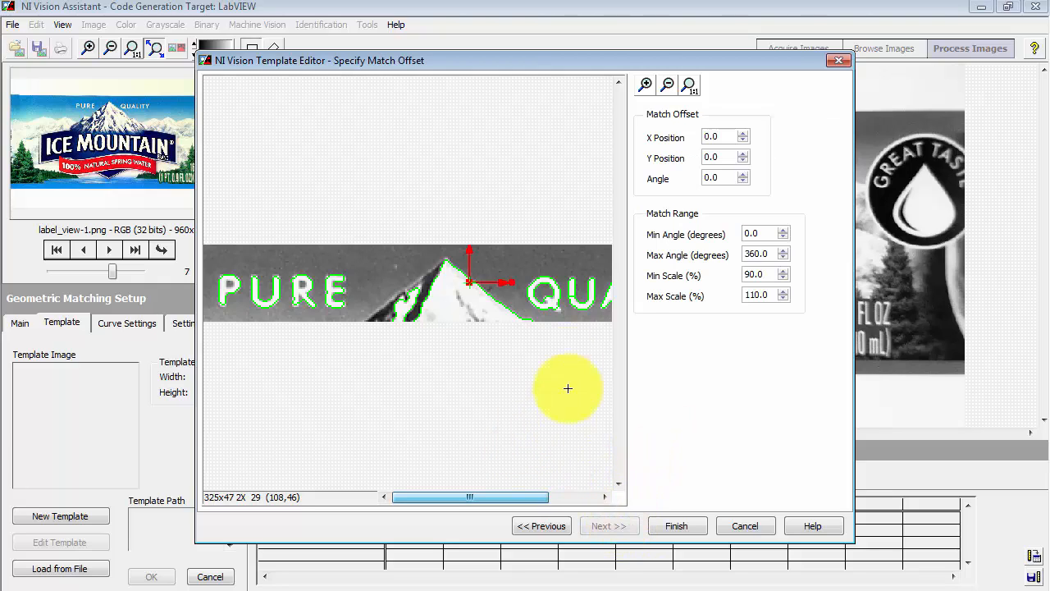
# - Drag the match offset marker onto the mountain peak (X −14, Y −13) and finish the template
pyautogui.moveTo(568, 387); pyautogui.dragTo(469, 283)
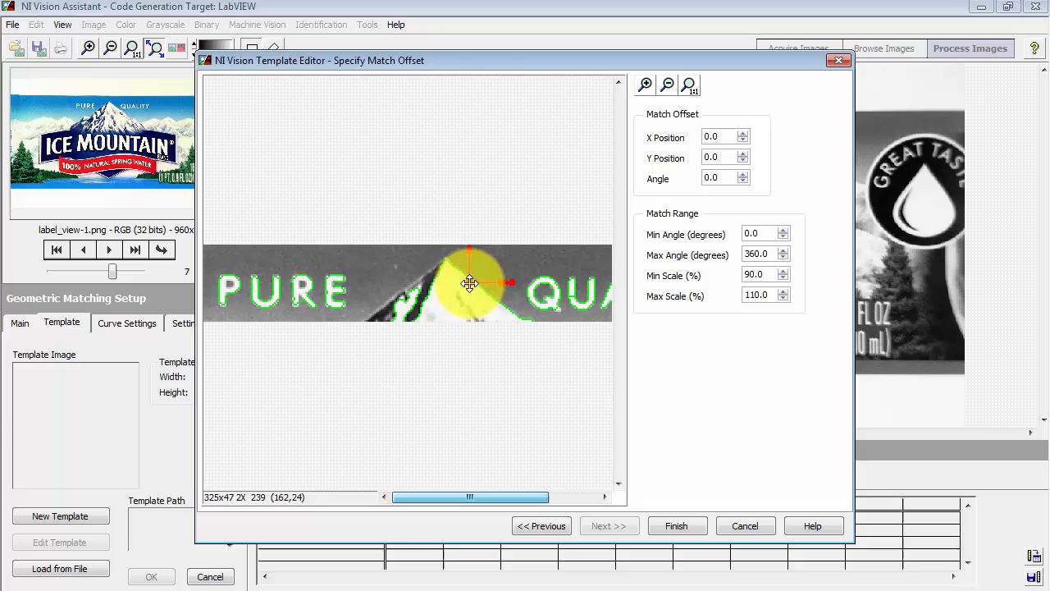
pyautogui.moveTo(469, 282); pyautogui.dragTo(446, 260)
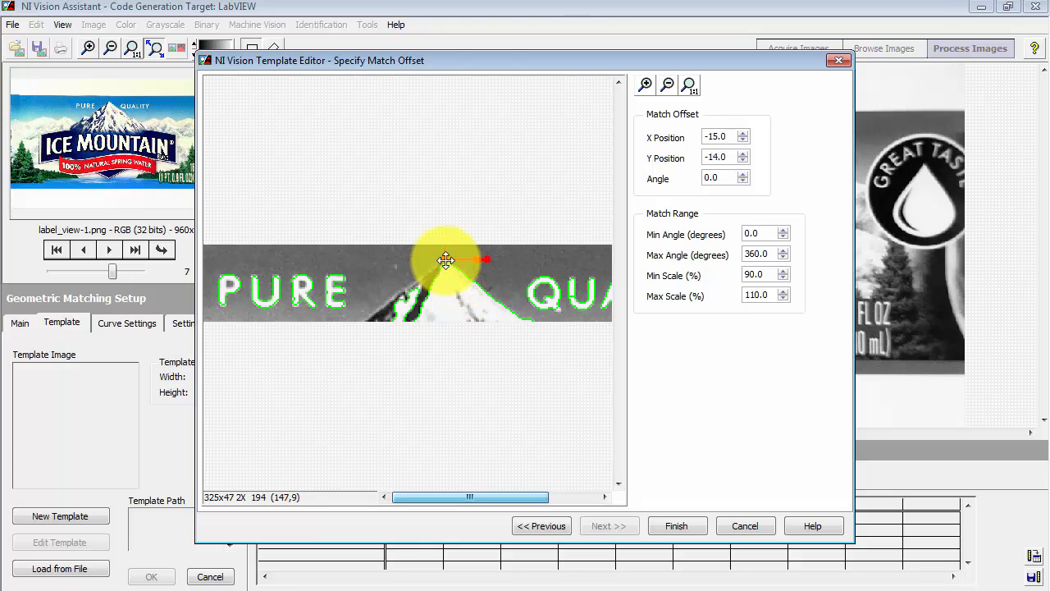
pyautogui.moveTo(447, 260); pyautogui.dragTo(217, 312)
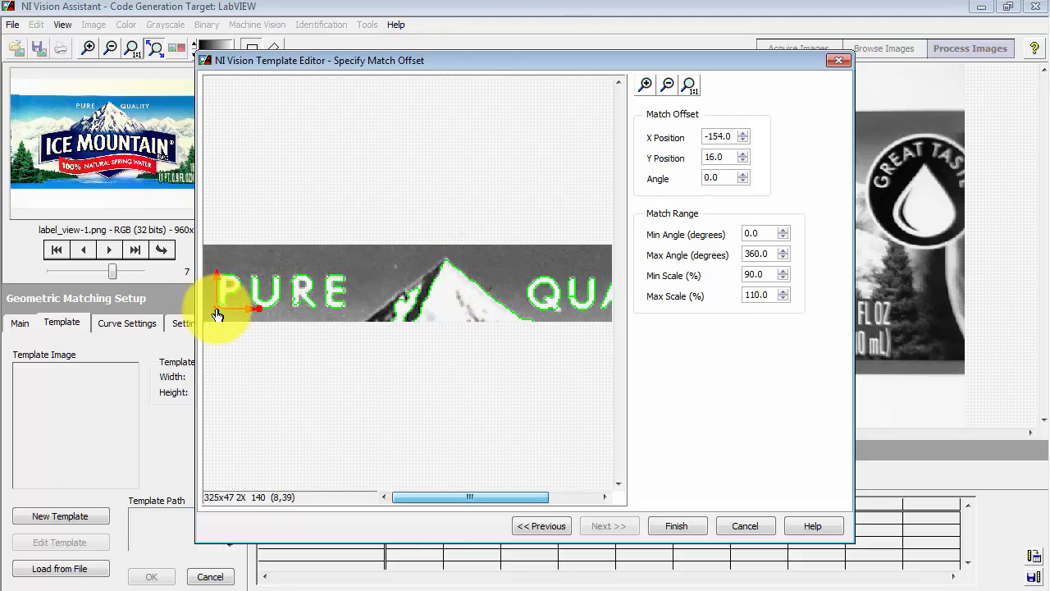
pyautogui.moveTo(217, 298); pyautogui.dragTo(443, 288)
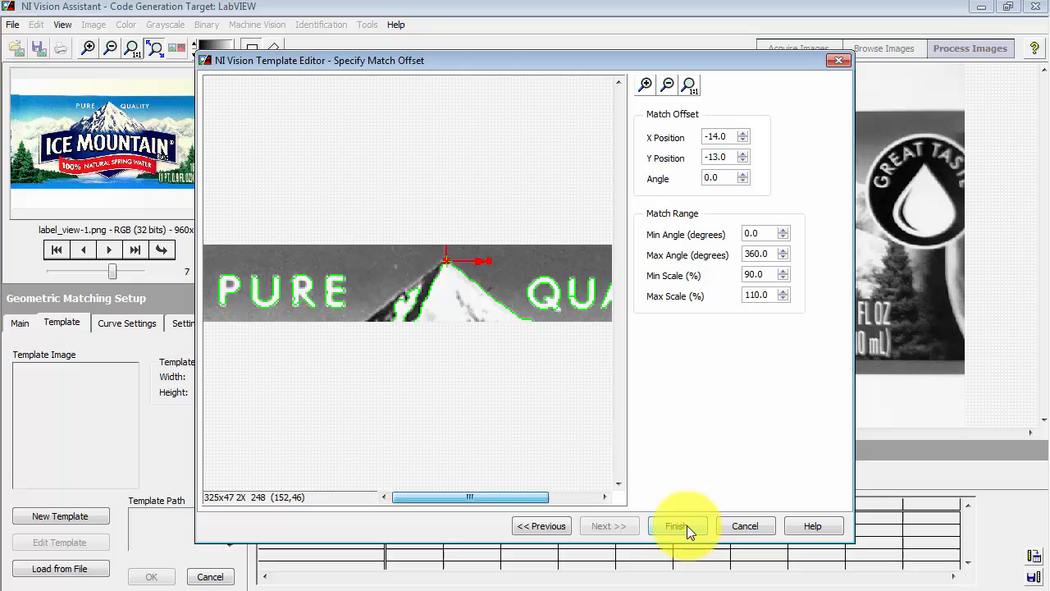
pyautogui.click(676, 525)
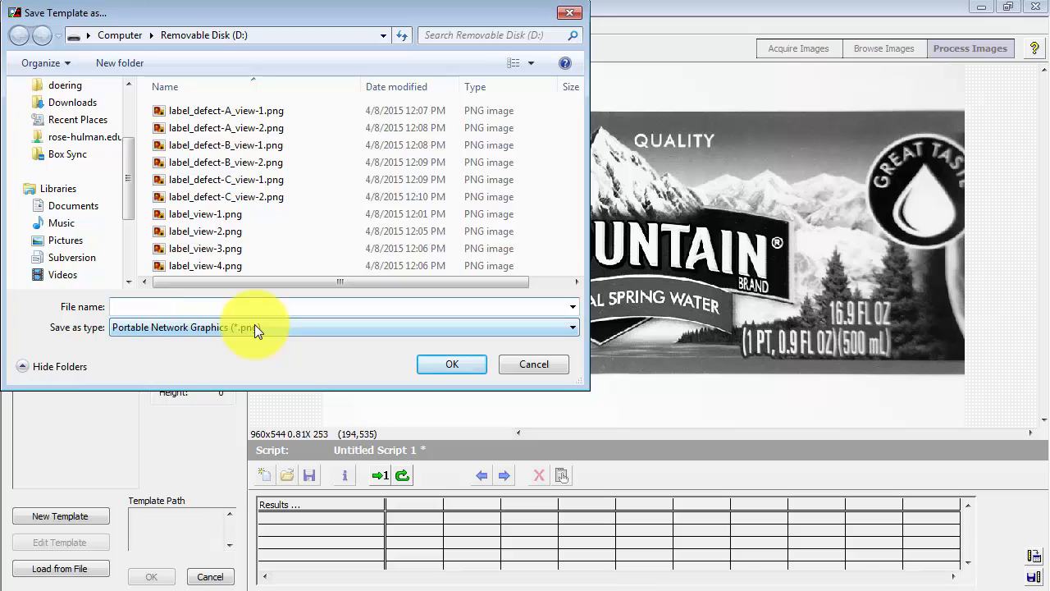
# - Save the template as D:\reference feature.png
pyautogui.write('reference')
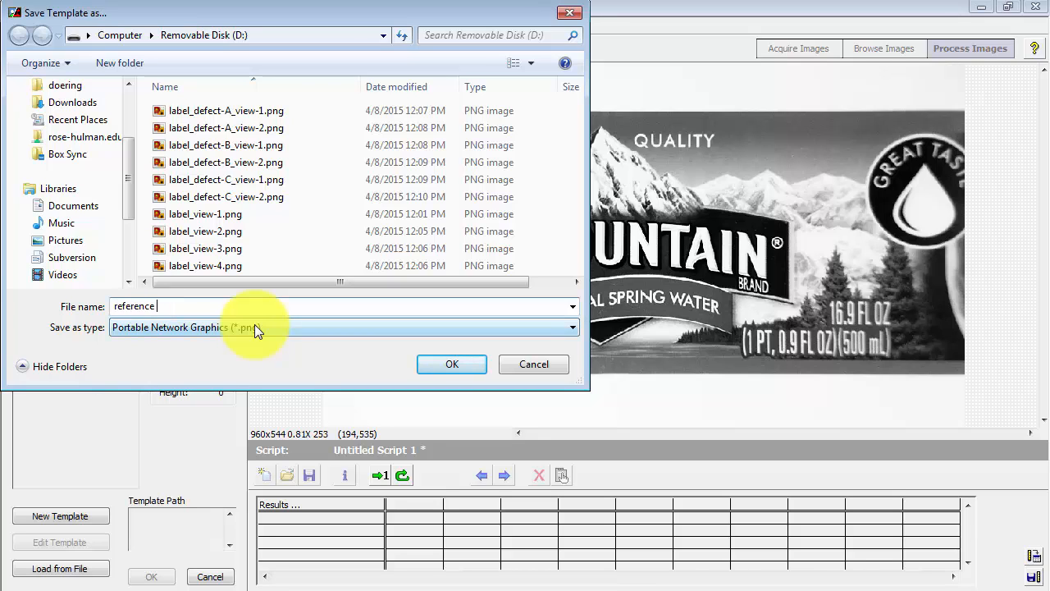
pyautogui.click(451, 364)
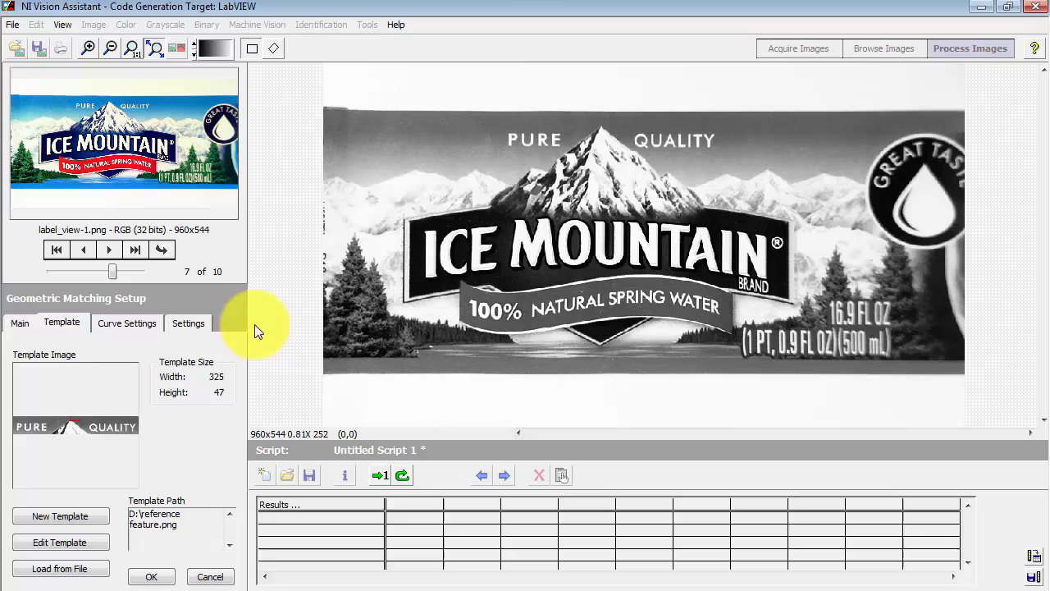
pyautogui.click(151, 576)
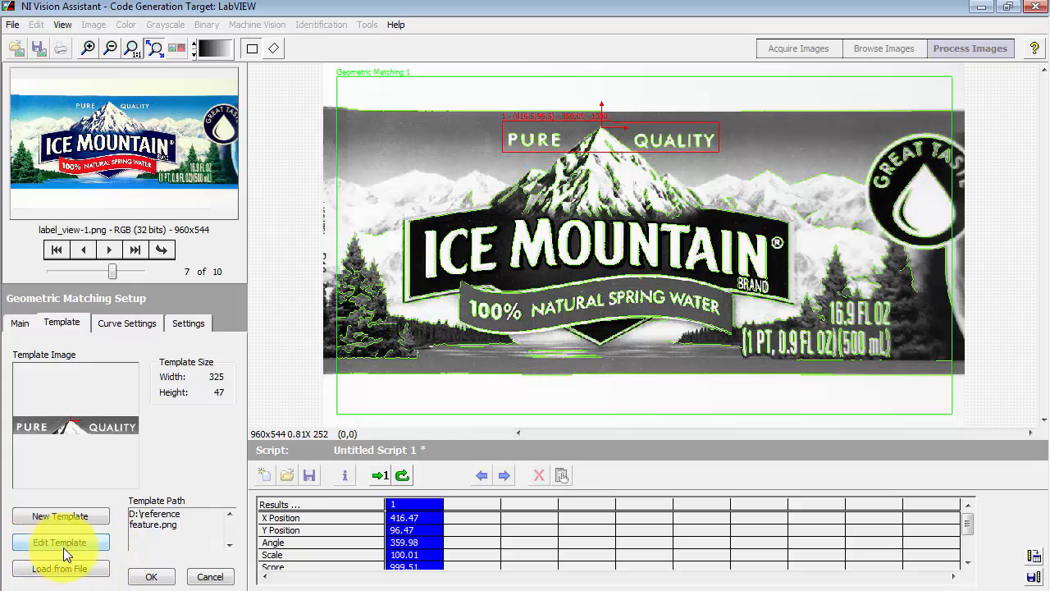
# - Briefly revisit Edit Template and Load from File, then commit Geometric Matching 1 to the script
pyautogui.click(60, 542)
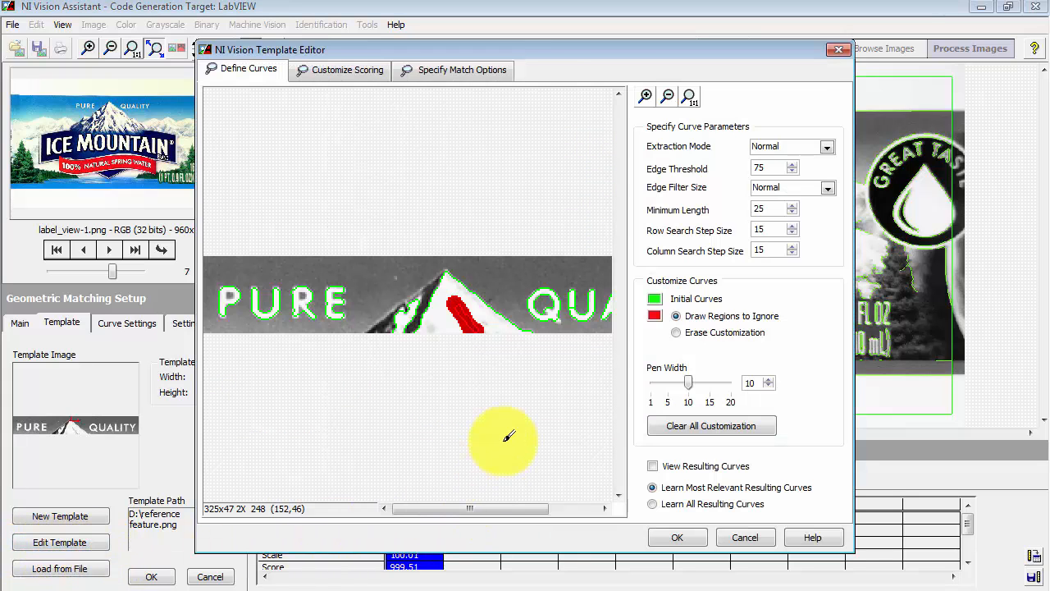
pyautogui.click(676, 537)
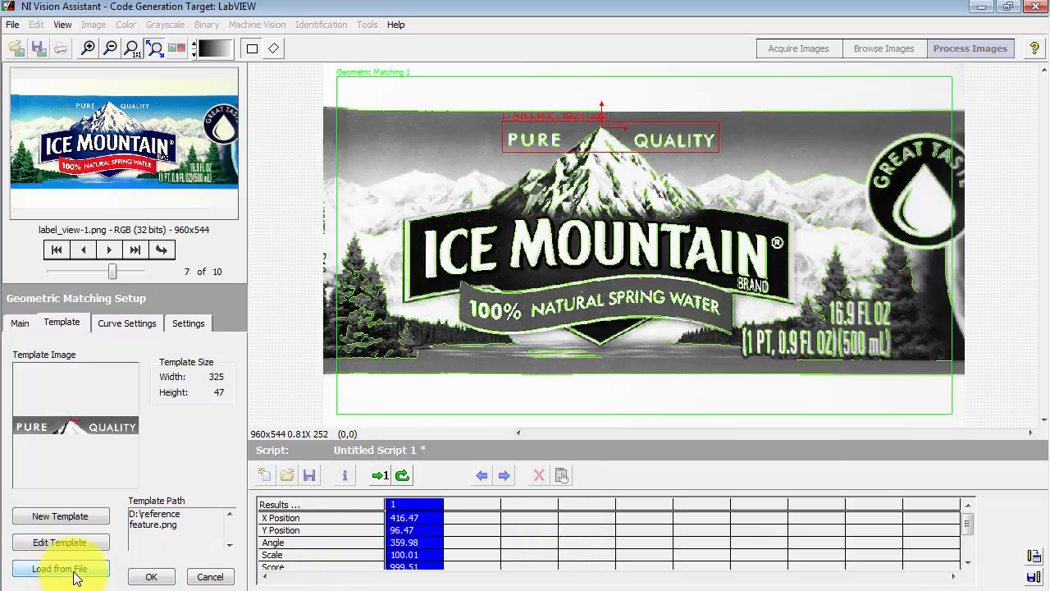
pyautogui.click(59, 567)
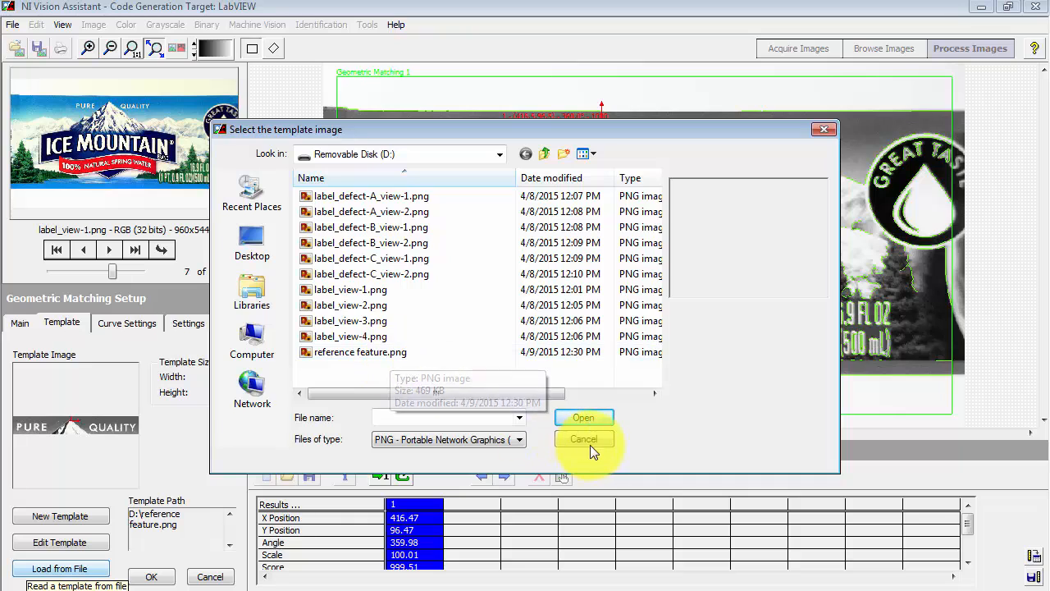
pyautogui.click(584, 438)
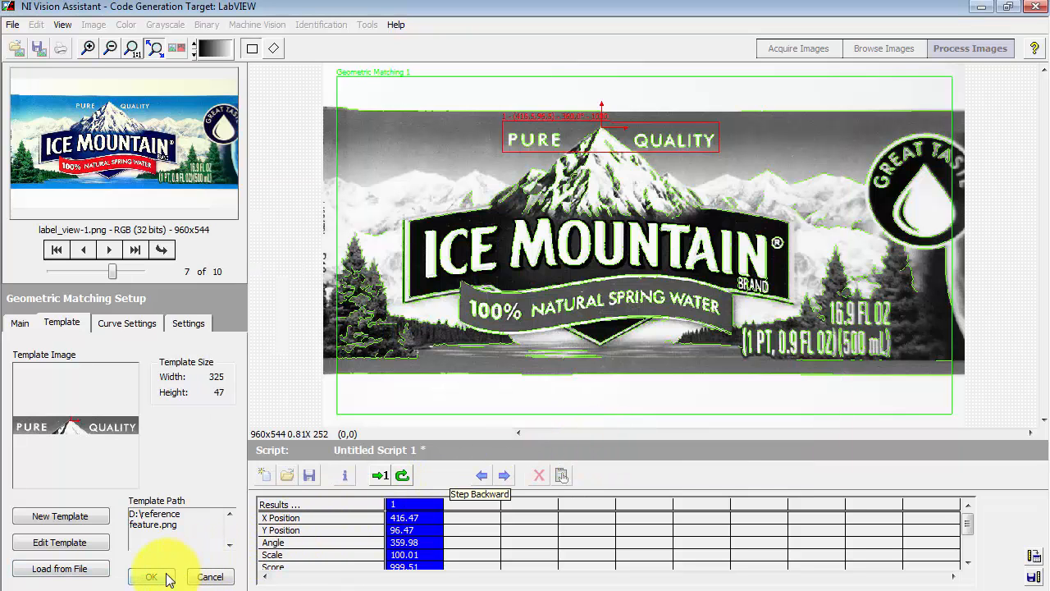
pyautogui.click(151, 576)
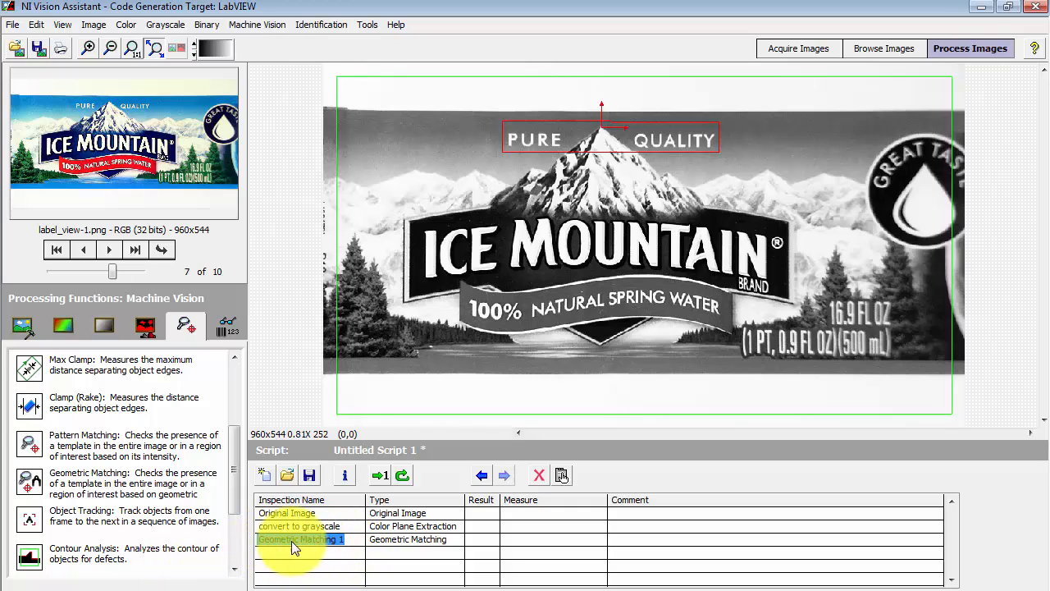
# - Rename the step 'find reference feature' and review its Curve Settings and match Settings
pyautogui.doubleClick(299, 538)
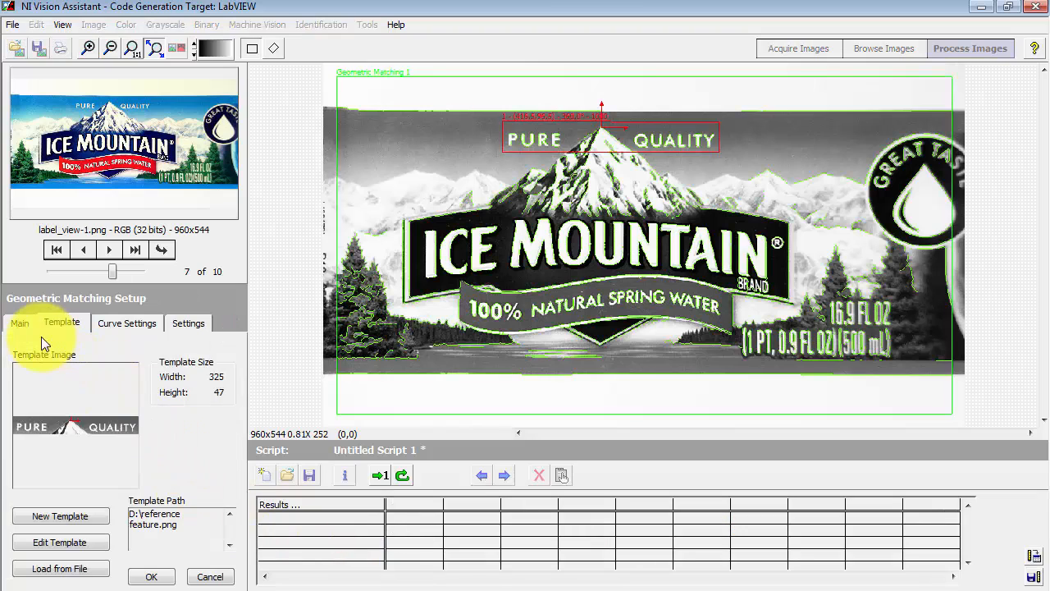
pyautogui.click(18, 322)
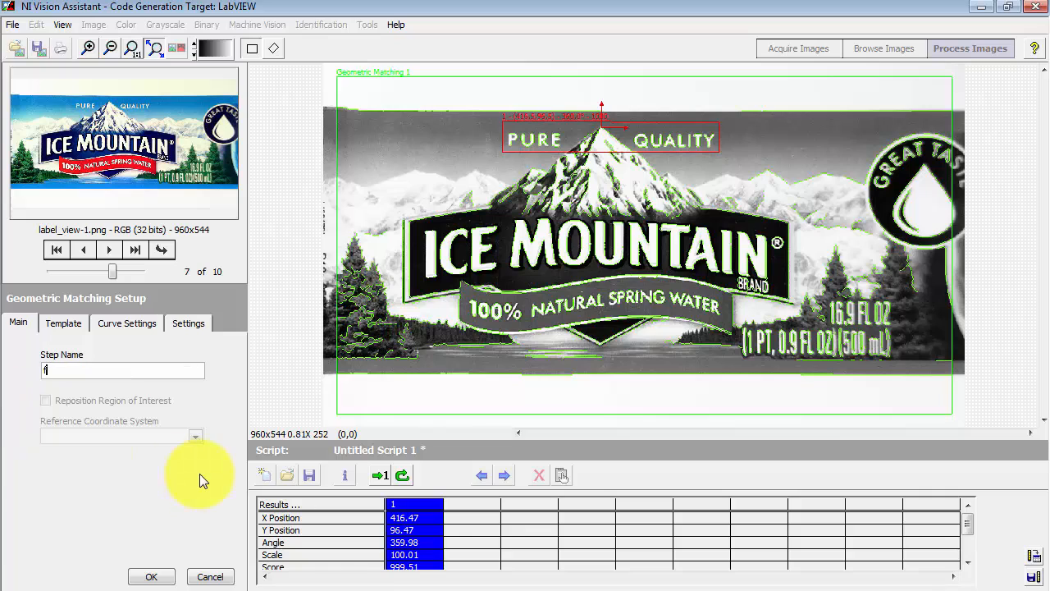
pyautogui.write('find reference fea')
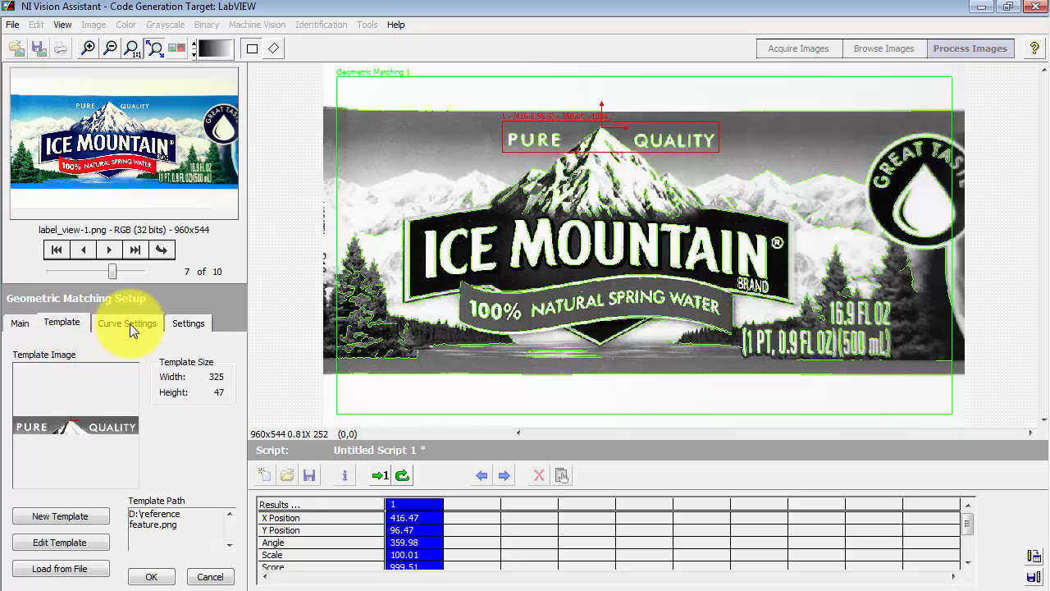
pyautogui.click(124, 321)
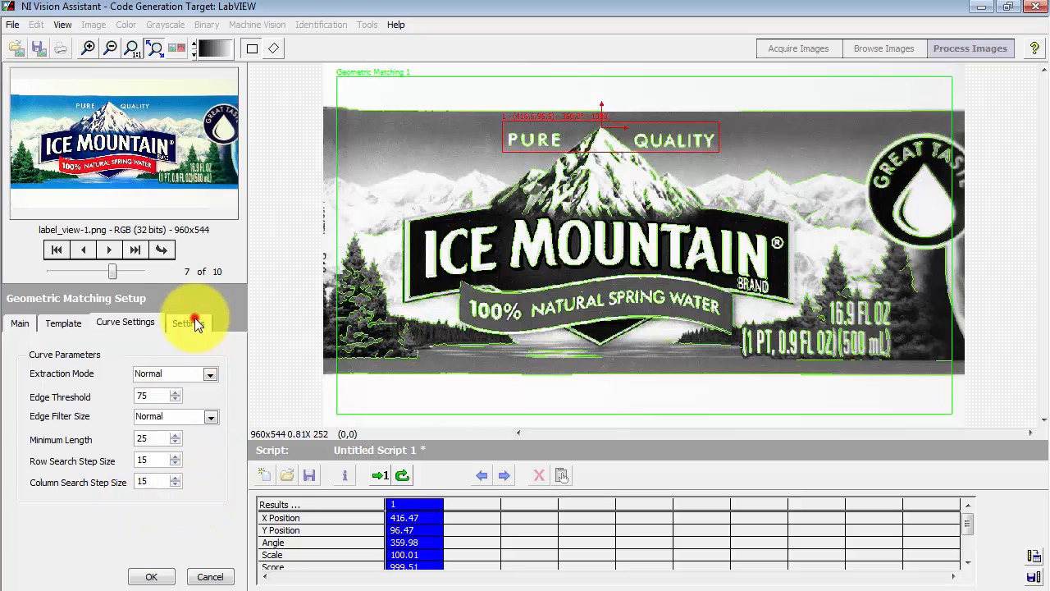
pyautogui.click(187, 321)
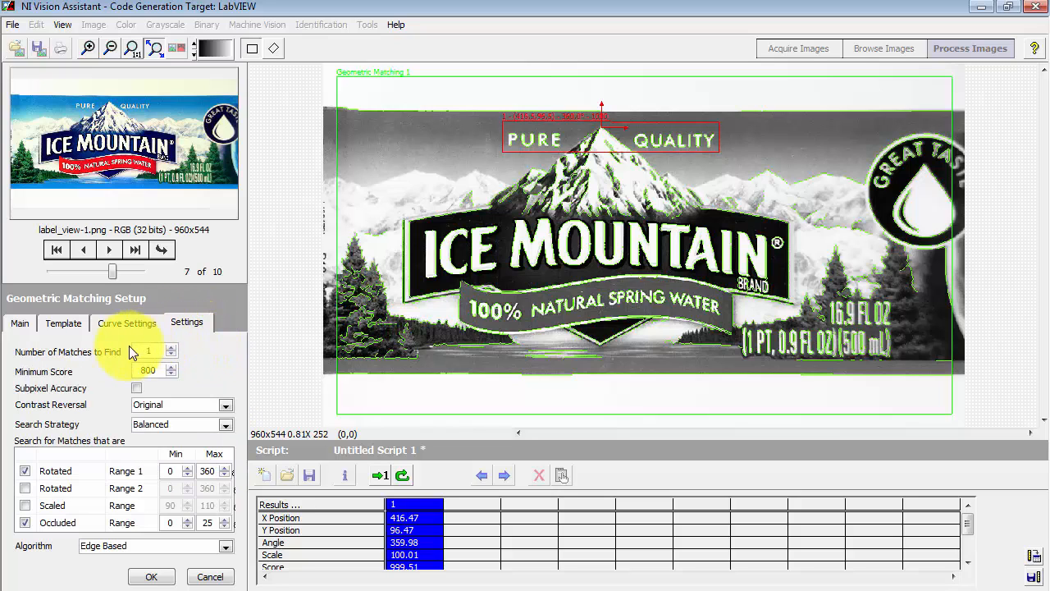
pyautogui.moveTo(131, 384)
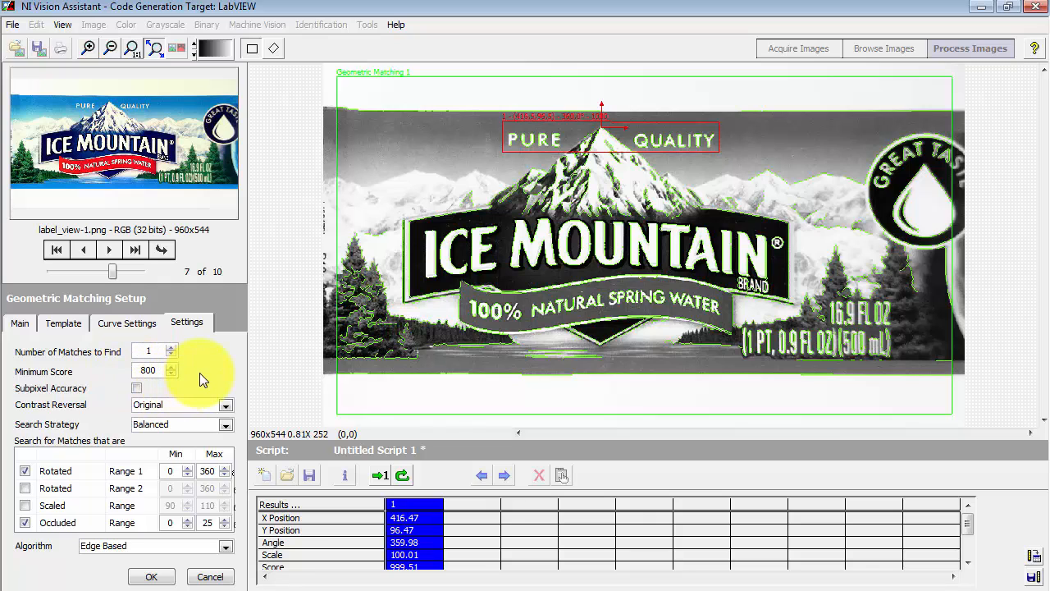
pyautogui.moveTo(215, 394)
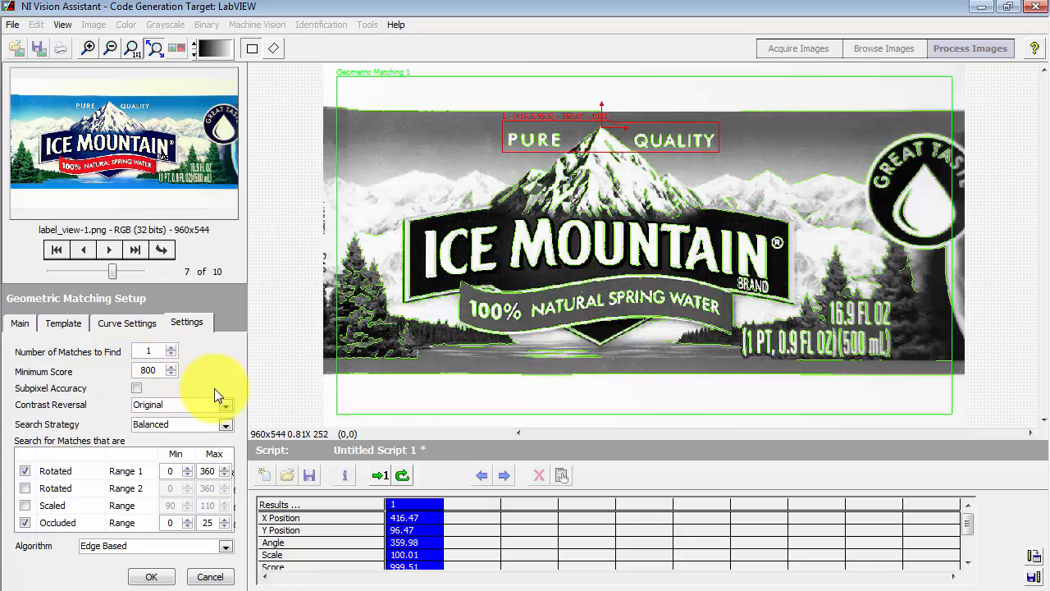
pyautogui.moveTo(242, 440)
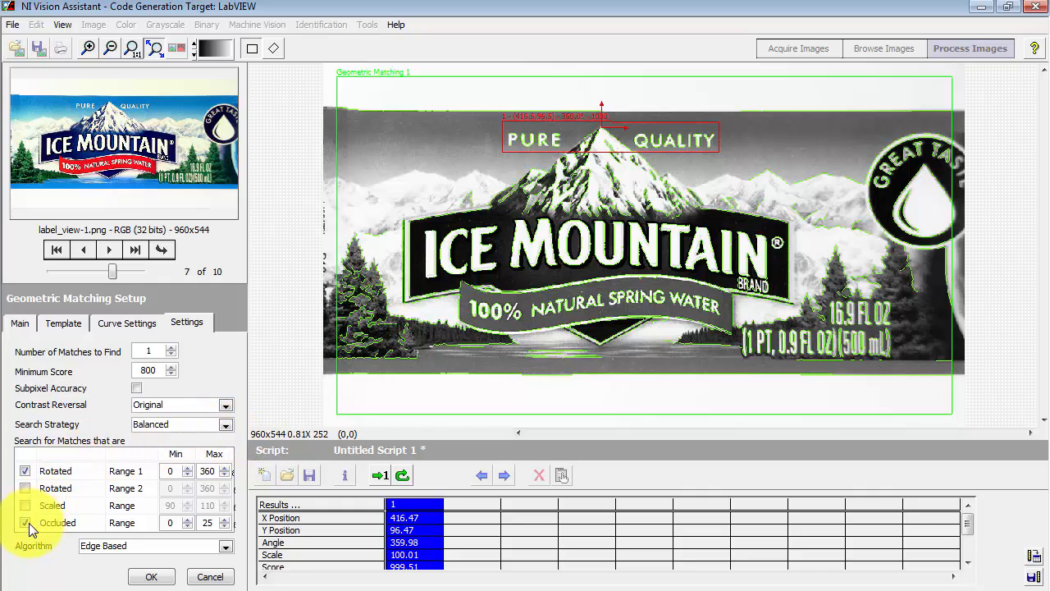
# - Toggle the Occluded search option and commit the 'find reference feature' step
pyautogui.click(24, 522)
pyautogui.write('find reference feature')
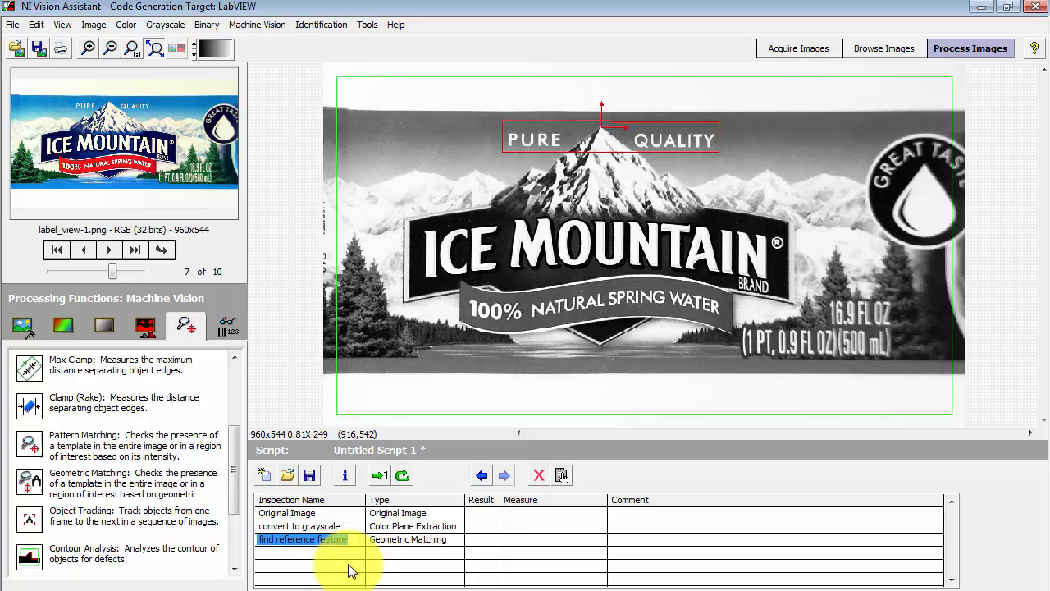
# - Switch the Processing Functions palette to Image and locate Set Coordinate System
pyautogui.scroll(3)
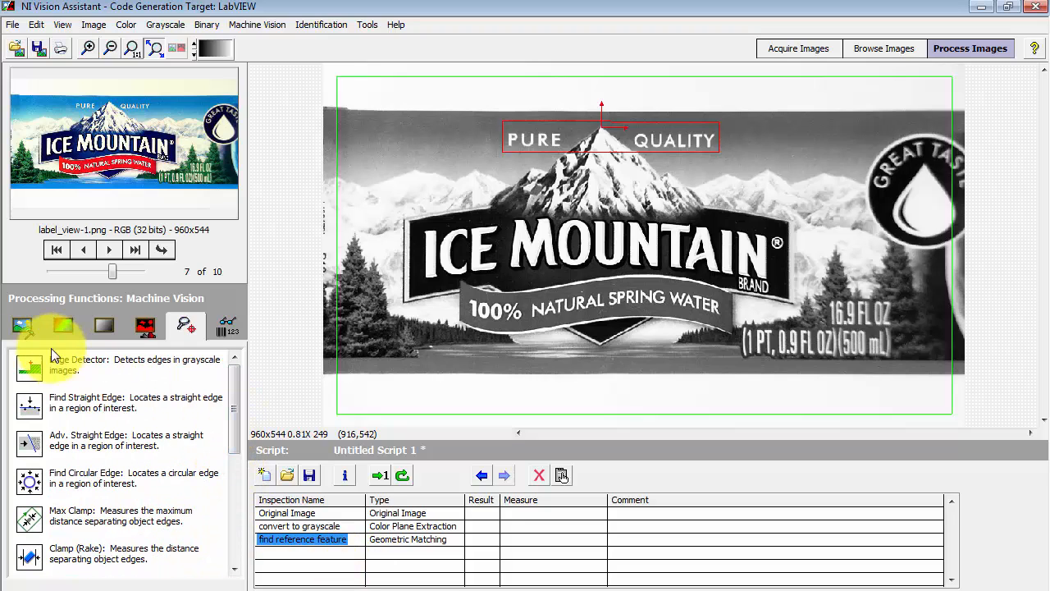
pyautogui.click(19, 325)
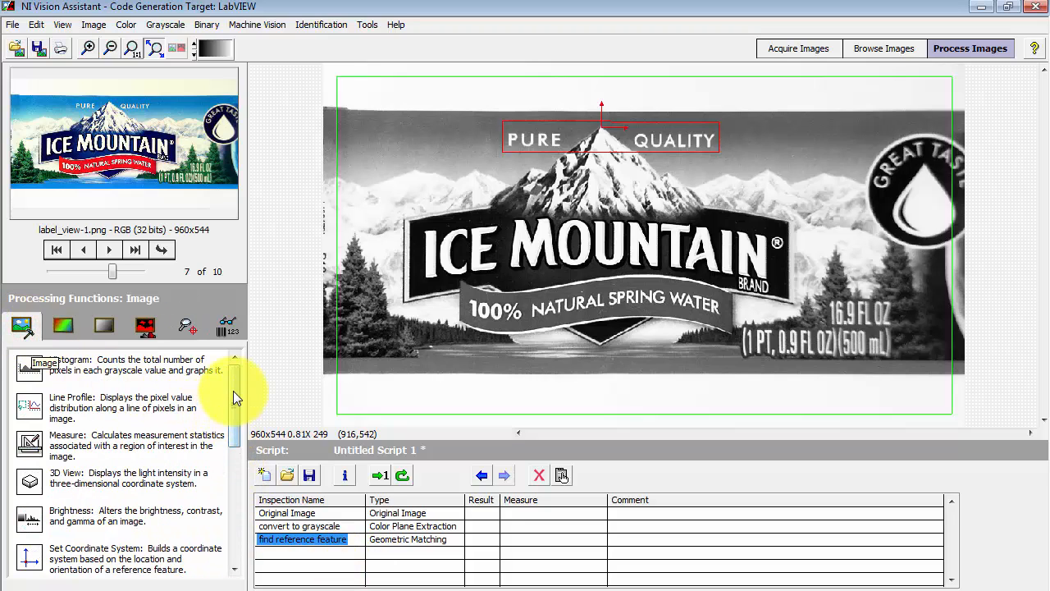
pyautogui.scroll(-3)
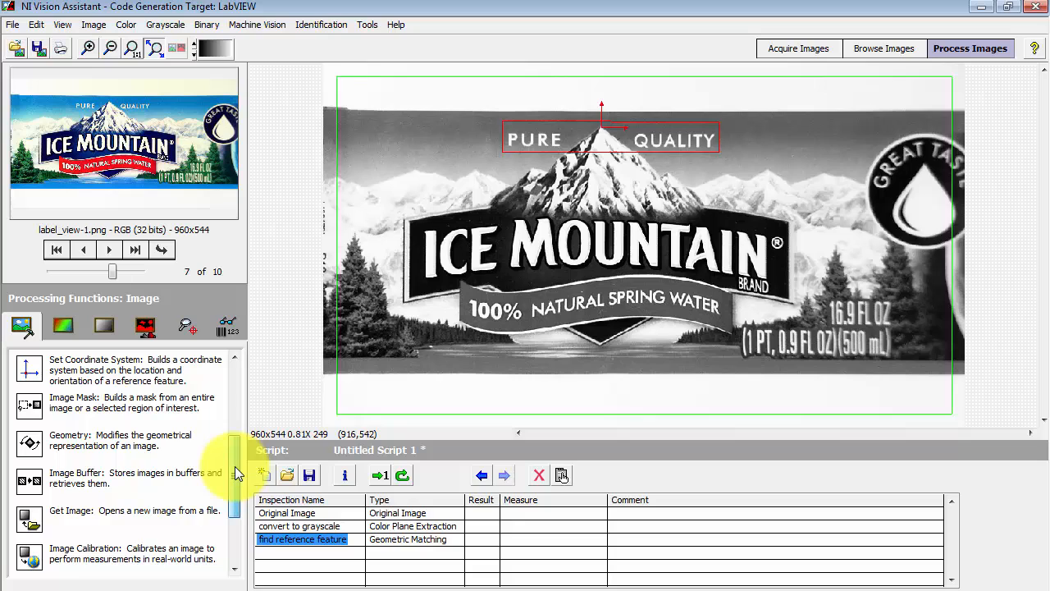
pyautogui.moveTo(161, 377)
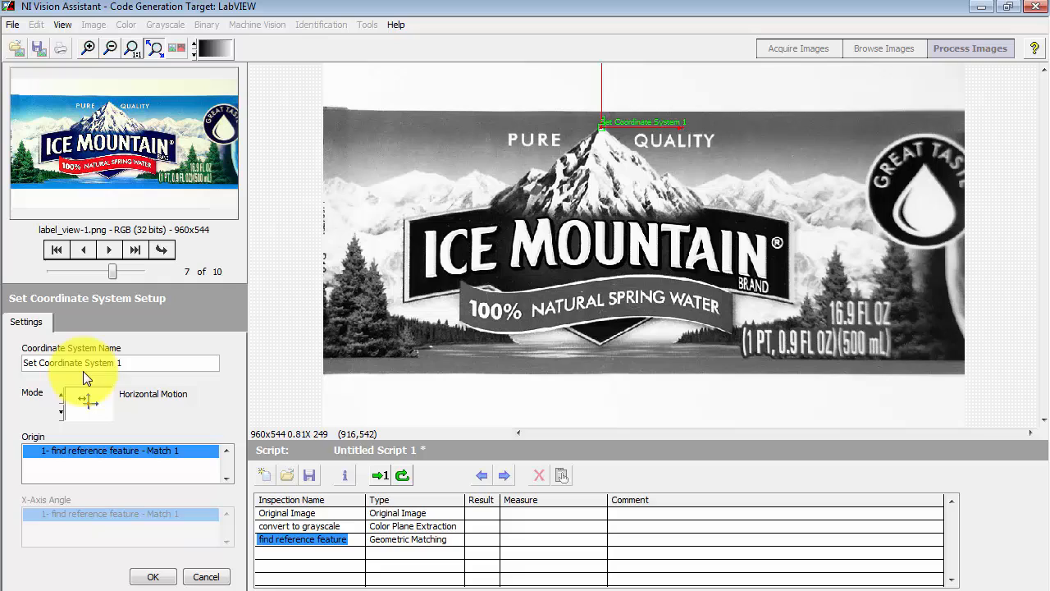
# - Name the coordinate system 'set local coordinate system', origin from find reference feature - Match 1, and confirm
pyautogui.tripleClick(119, 363)
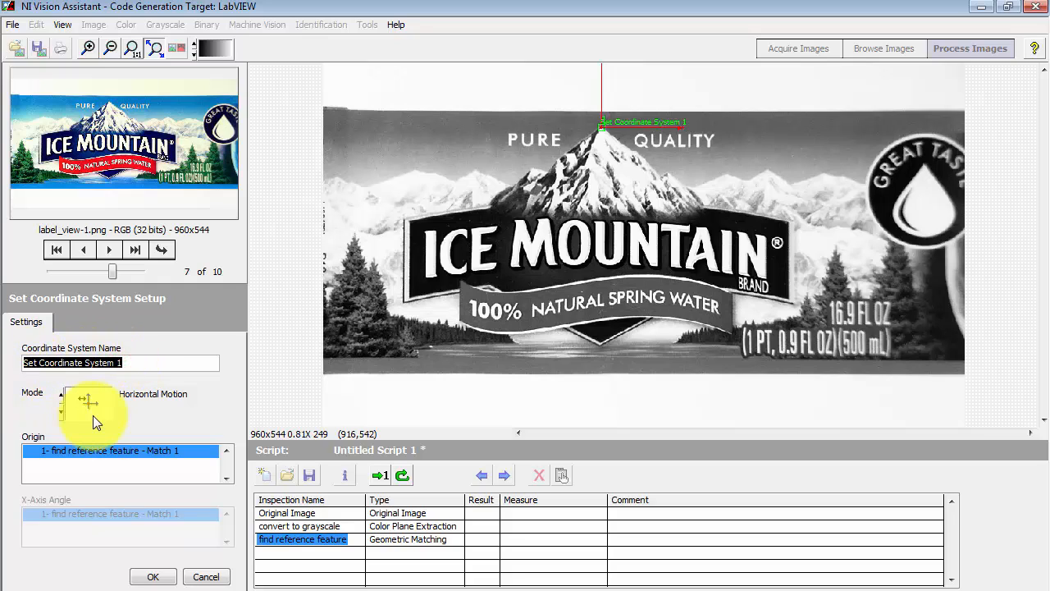
pyautogui.write('set local c')
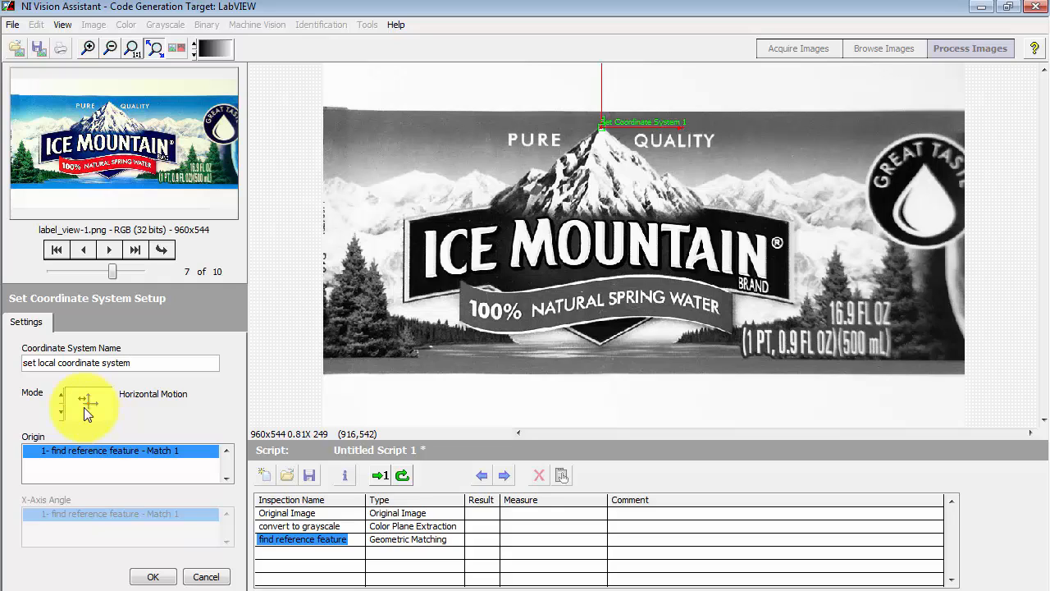
pyautogui.moveTo(181, 450)
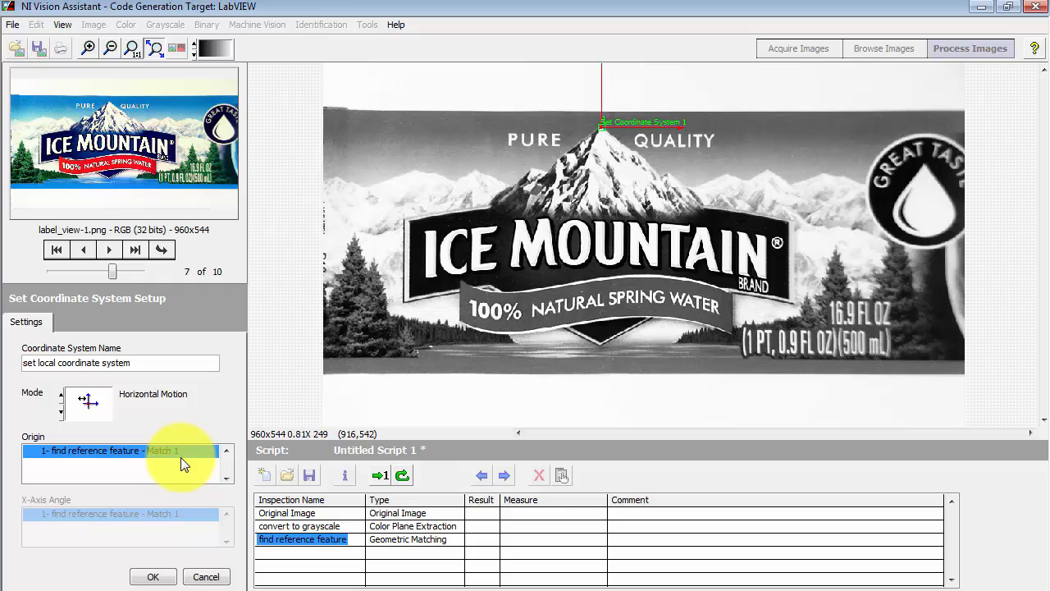
pyautogui.moveTo(53, 462)
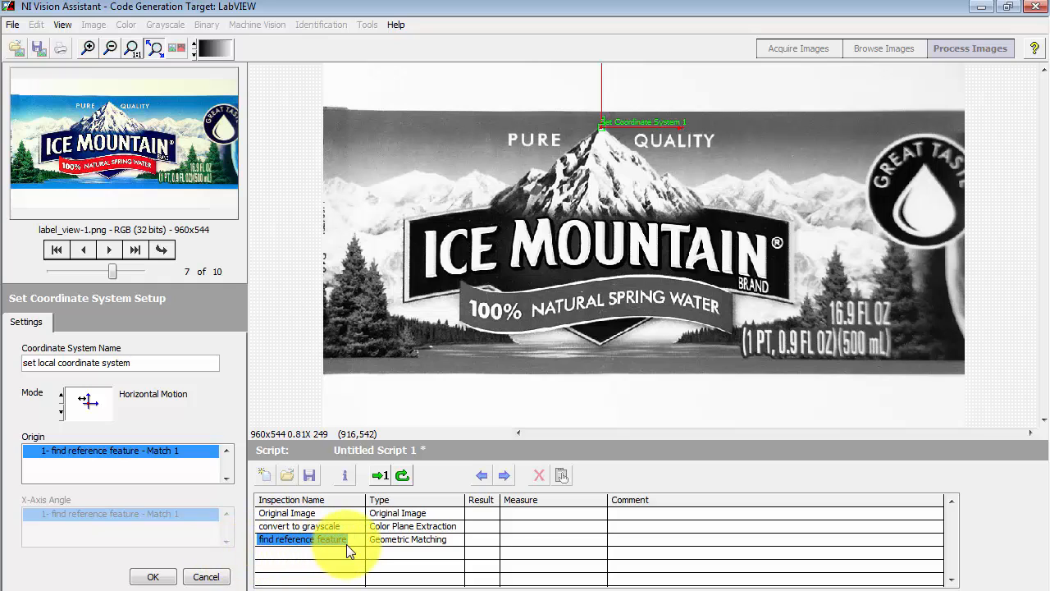
pyautogui.click(89, 402)
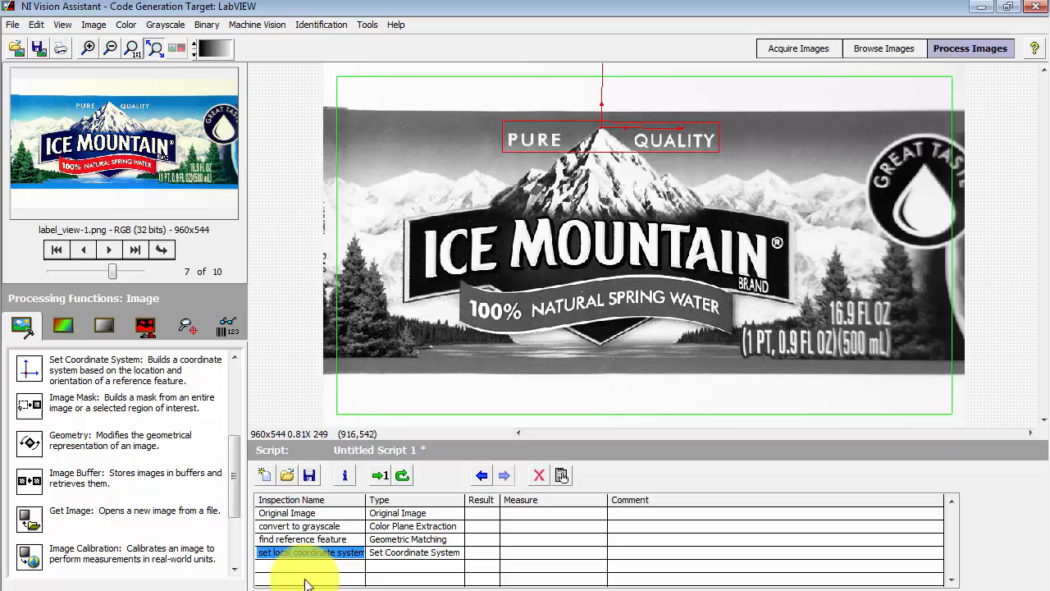
pyautogui.moveTo(535, 162)
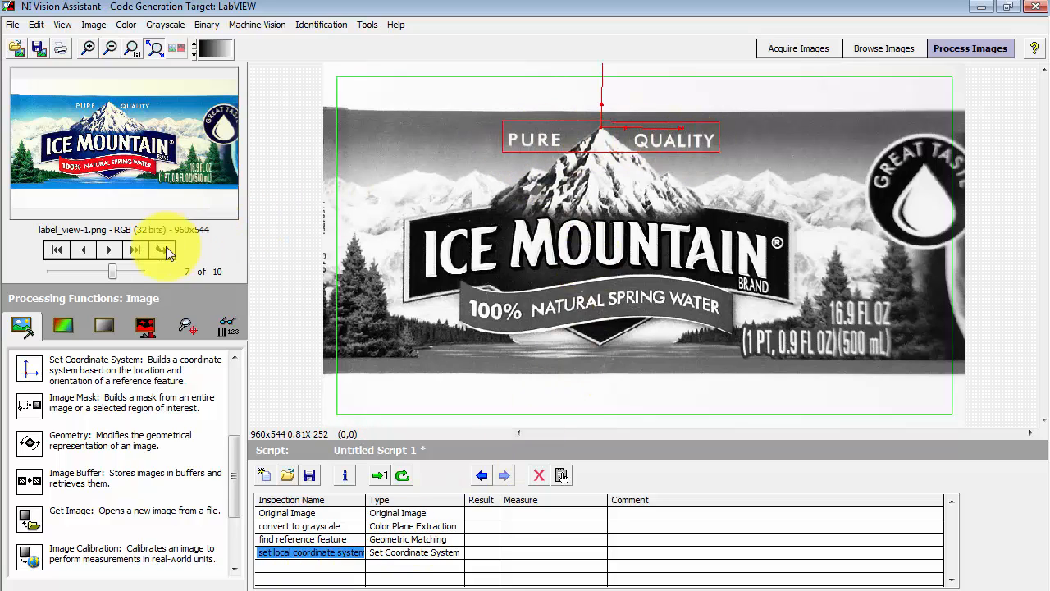
# - Process label_view-2, label_view-3 and label_defect-B_view-1 to verify the PURE QUALITY match follows rotation
pyautogui.click(161, 249)
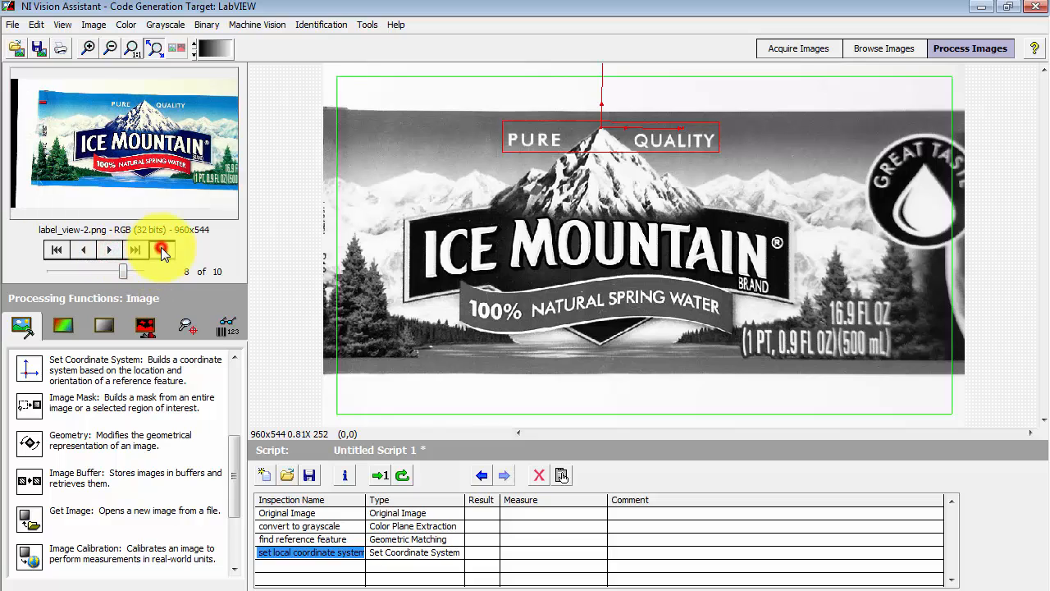
pyautogui.click(161, 250)
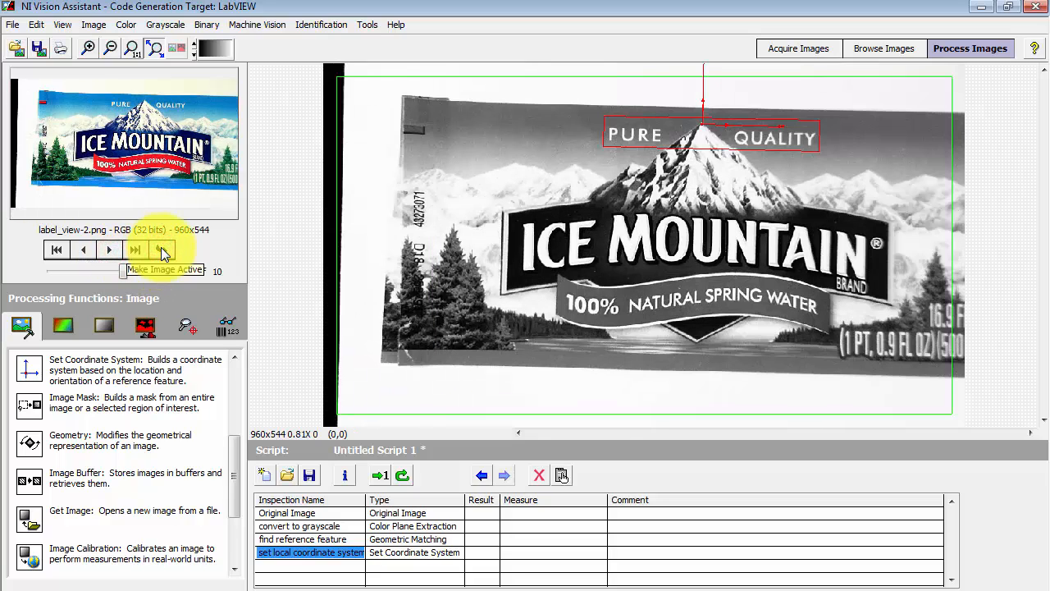
pyautogui.click(108, 249)
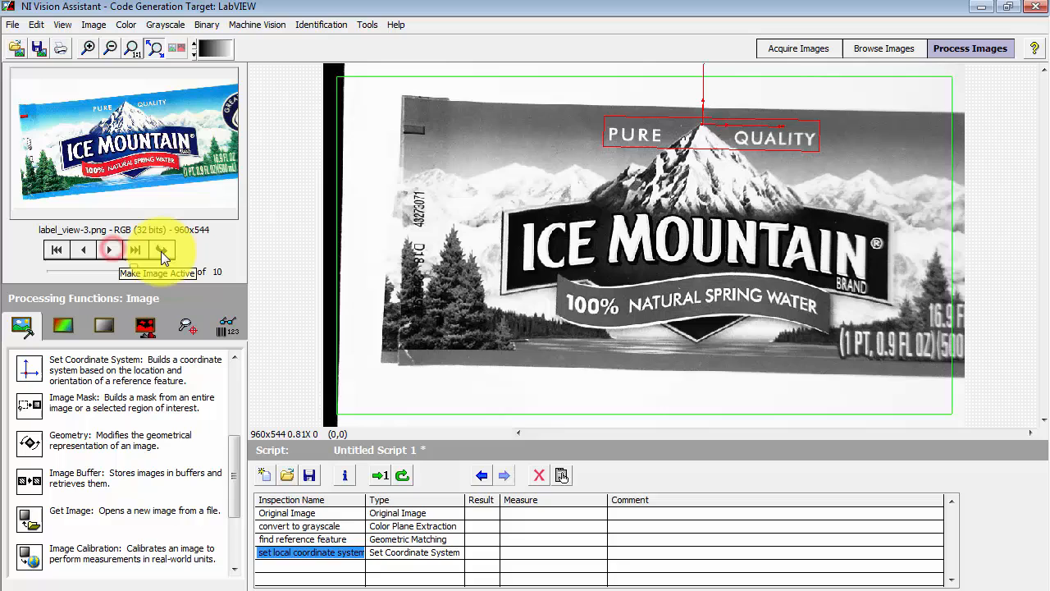
pyautogui.click(161, 249)
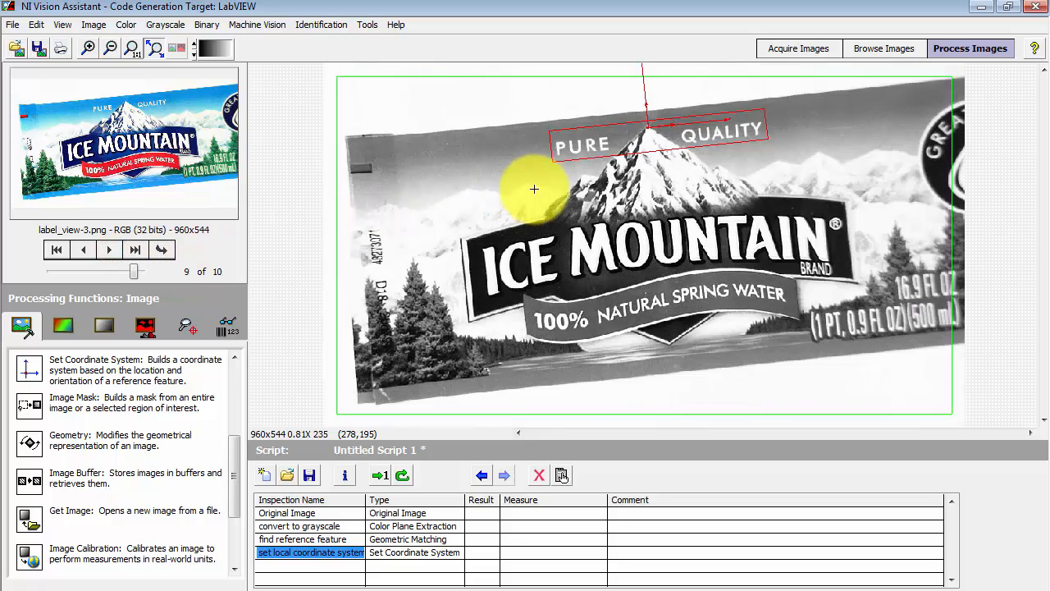
pyautogui.moveTo(775, 145)
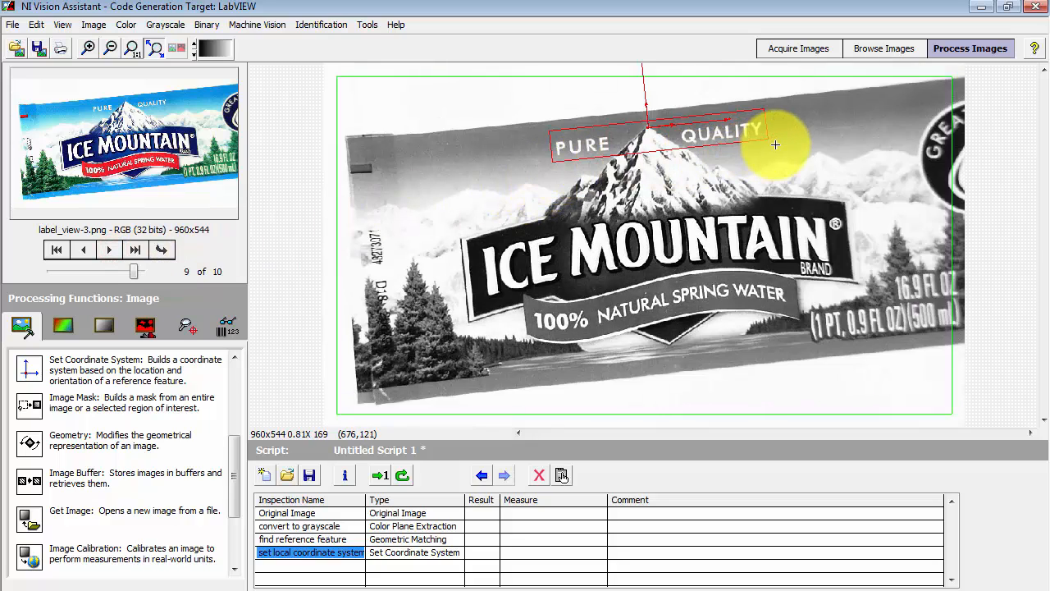
pyautogui.click(164, 249)
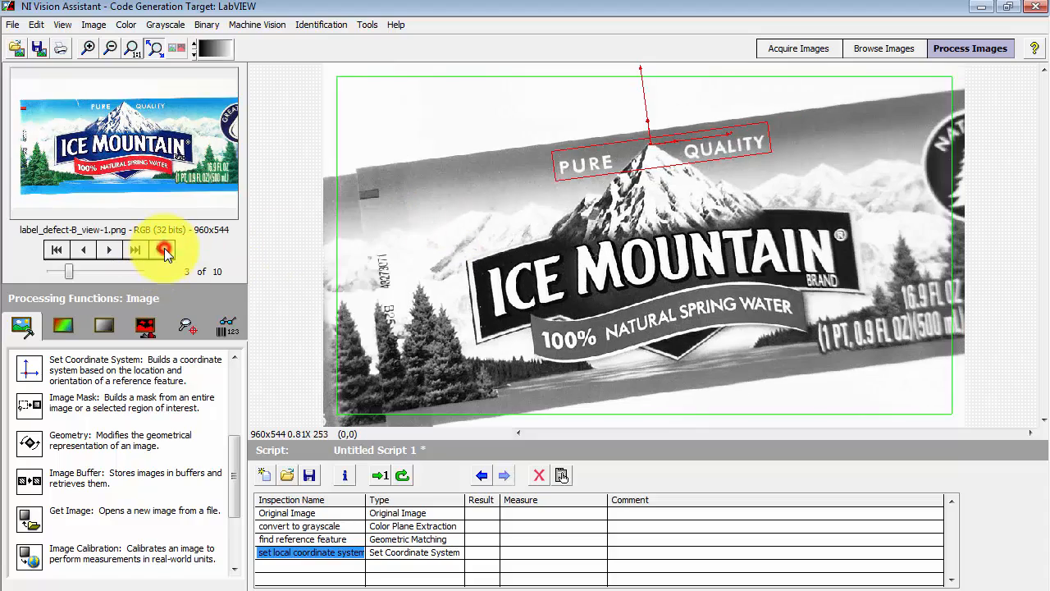